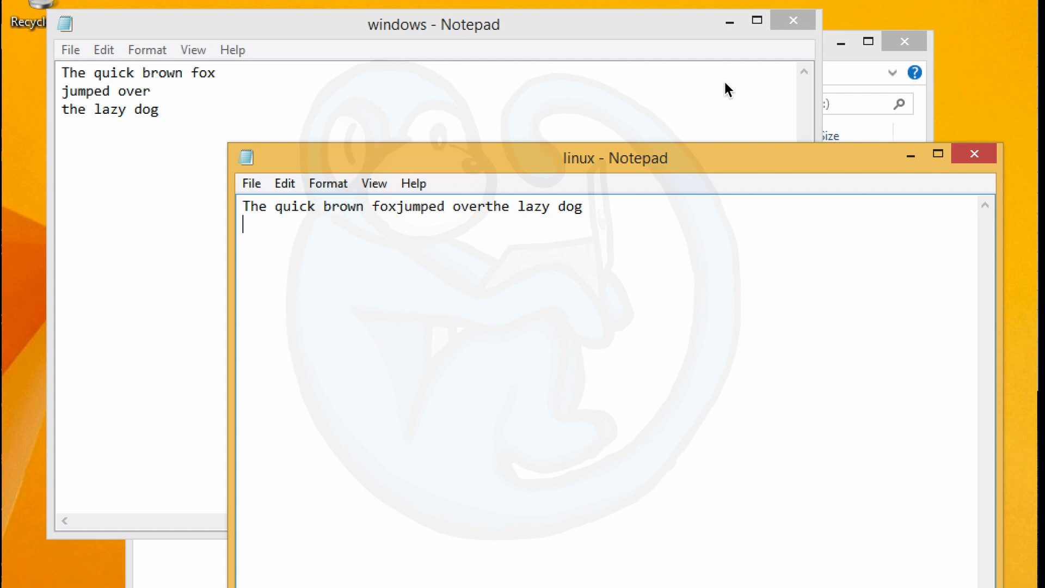
mouse_move(423, 153)
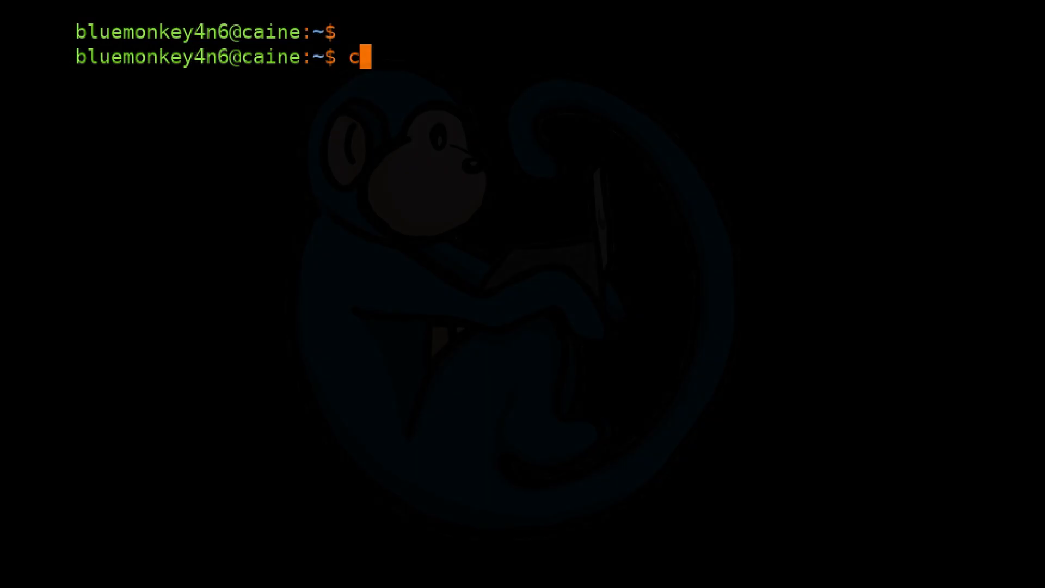
Start a cat linux.txt command at the prompt, then abandon it.
type("at linux.txt")
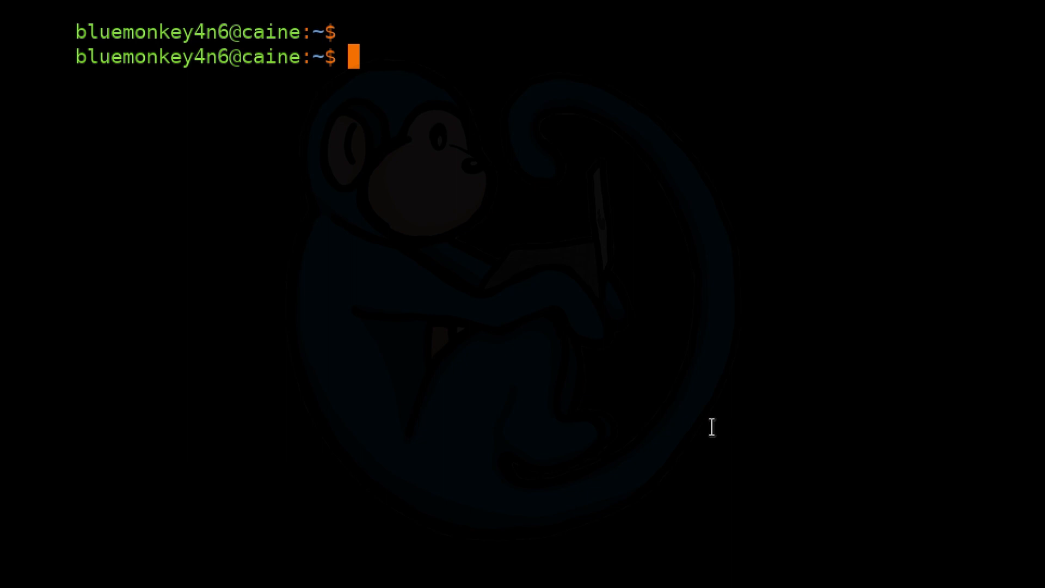
Start editing a new file linux.txt in vi.
type("vi")
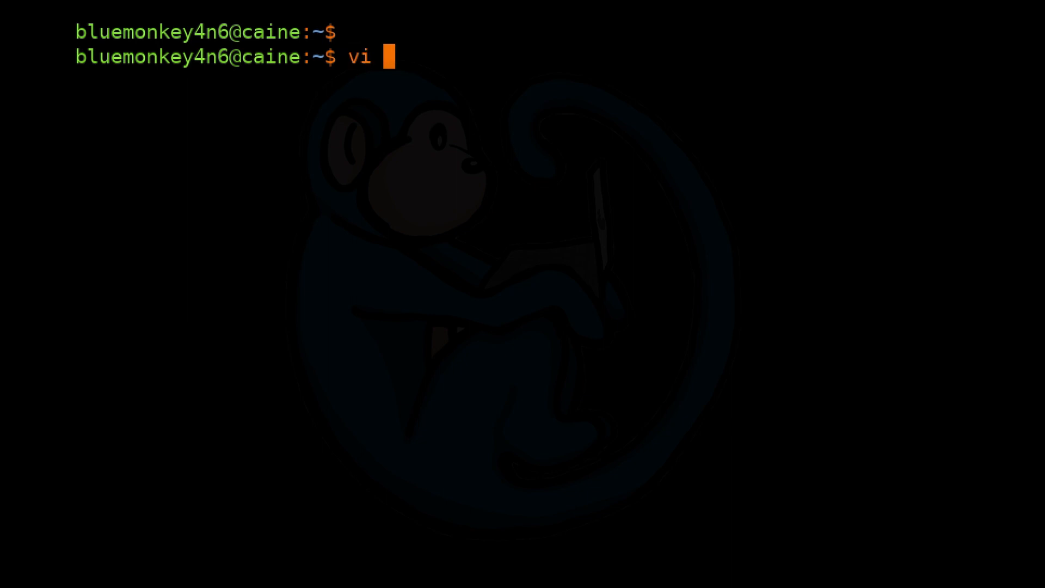
type("linux.txt")
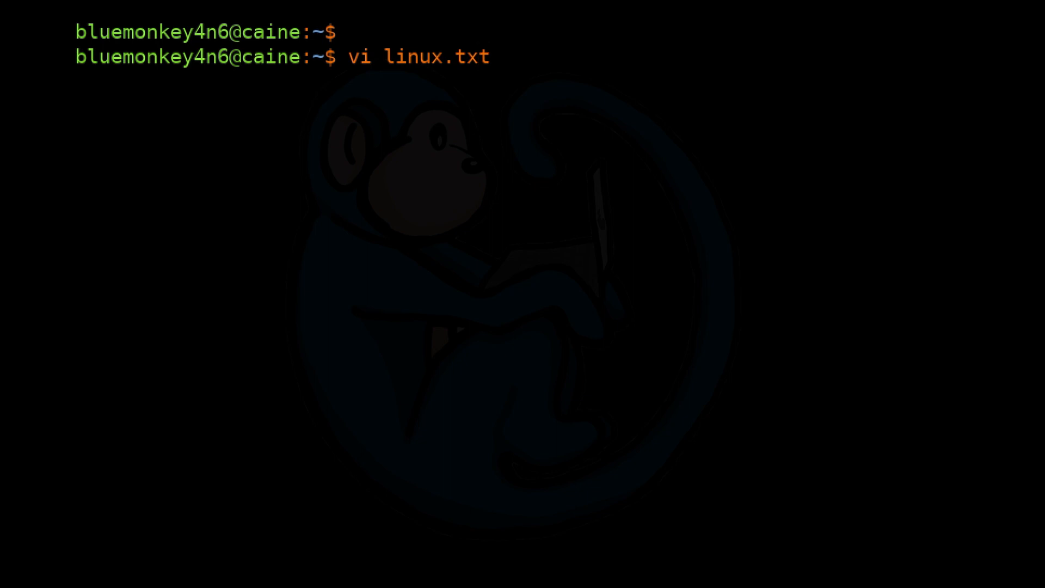
key("Enter")
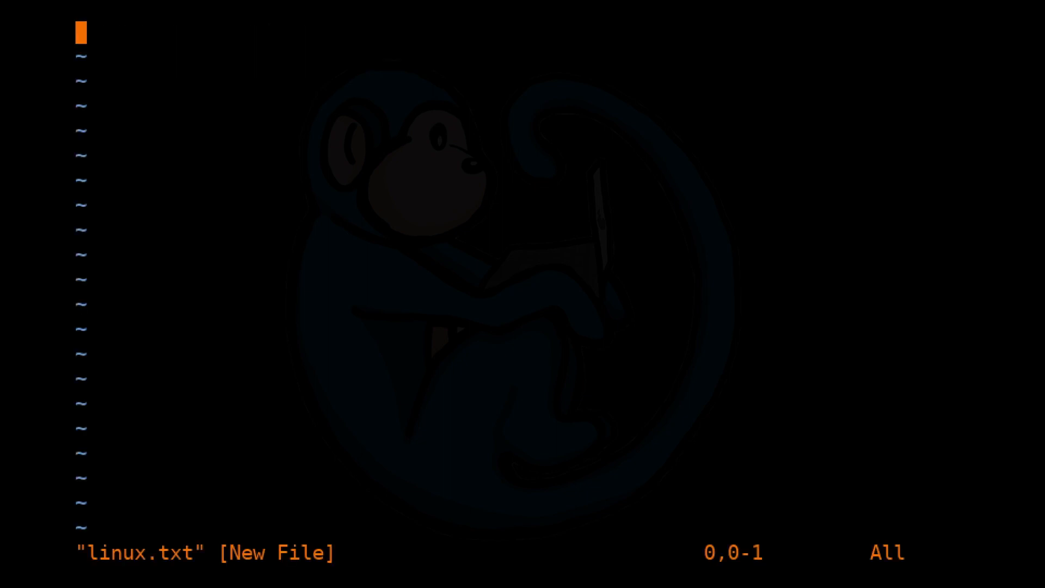
Enter the lines The quick brown fox / jumps over / the lazy dog and write-quit with :wq.
type("The q")
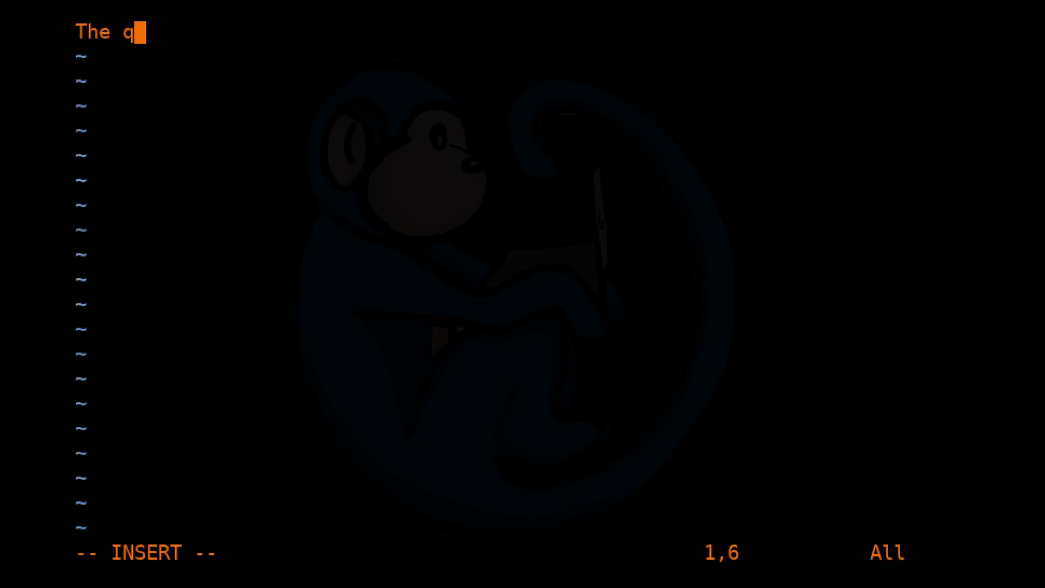
type("uick brown fox")
type("jumps over")
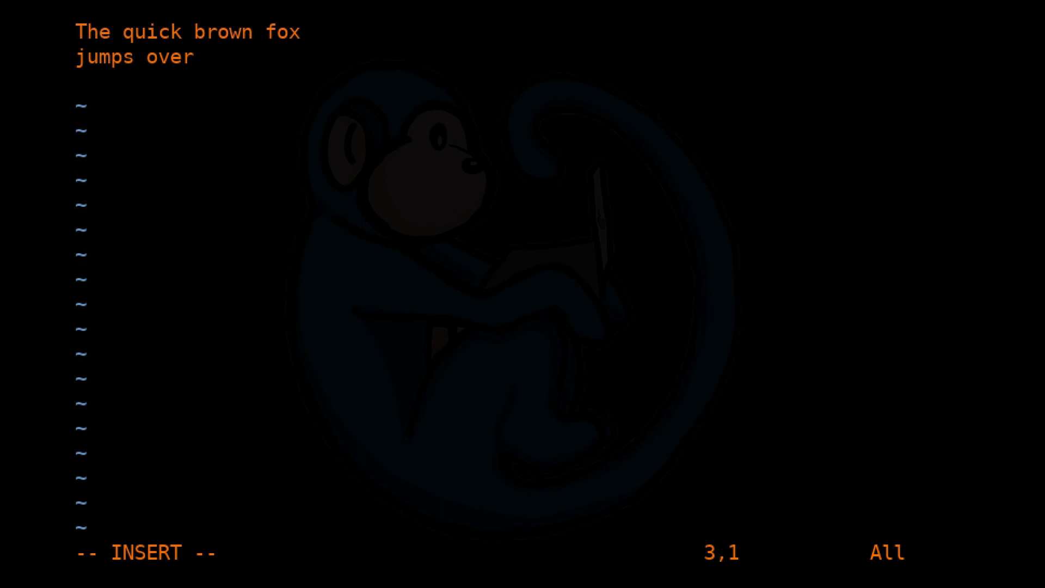
type("the lazy dog")
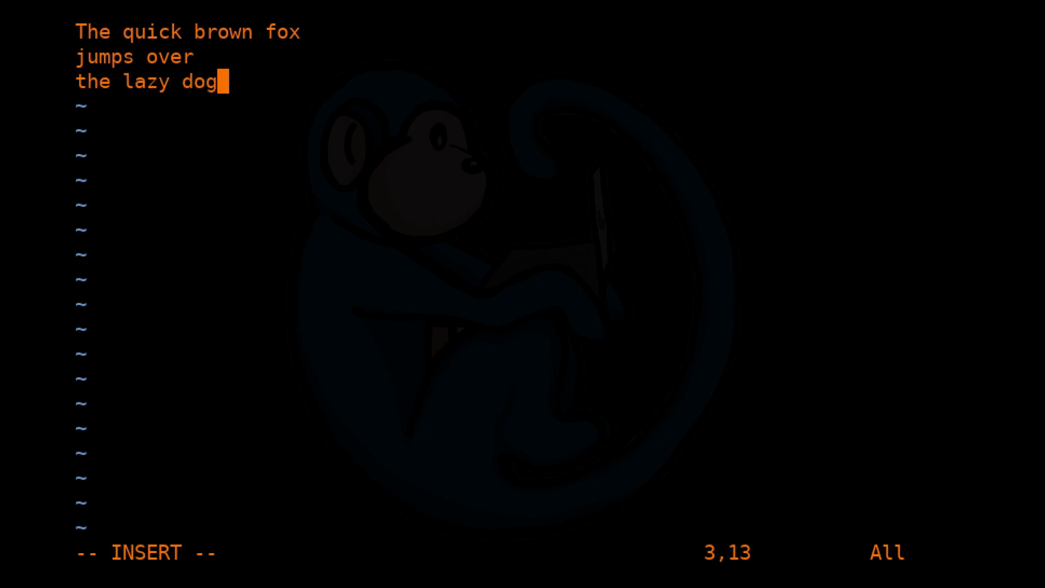
key("Escape")
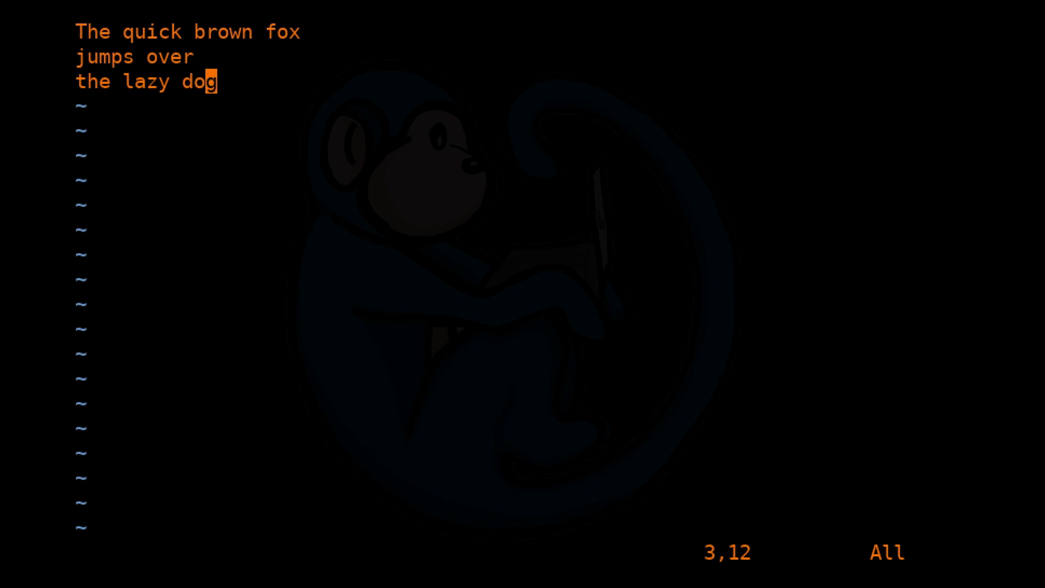
type(":wq")
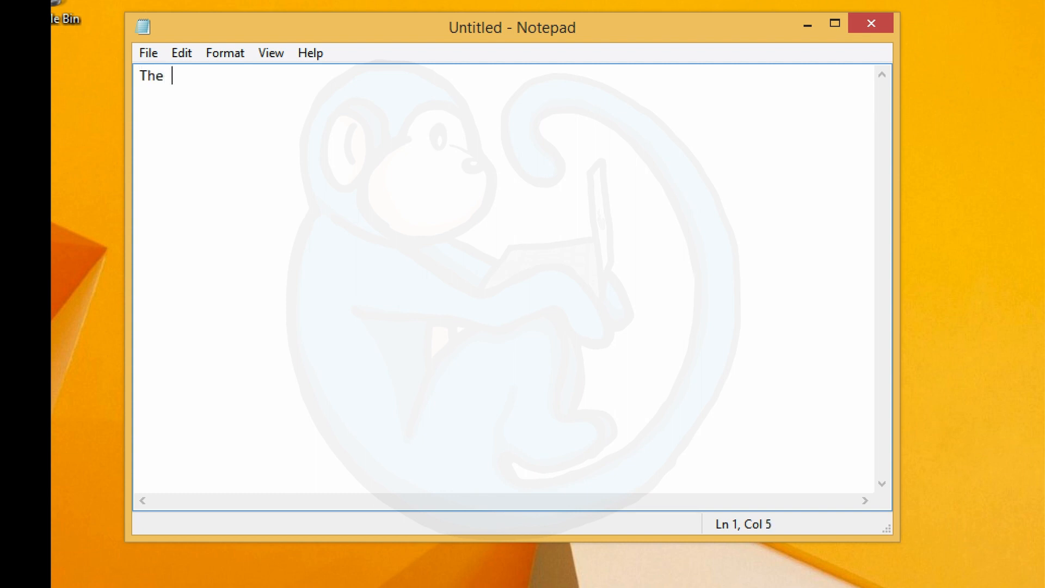
Write the three-line fox text into the new Notepad document.
type("quick brown fox")
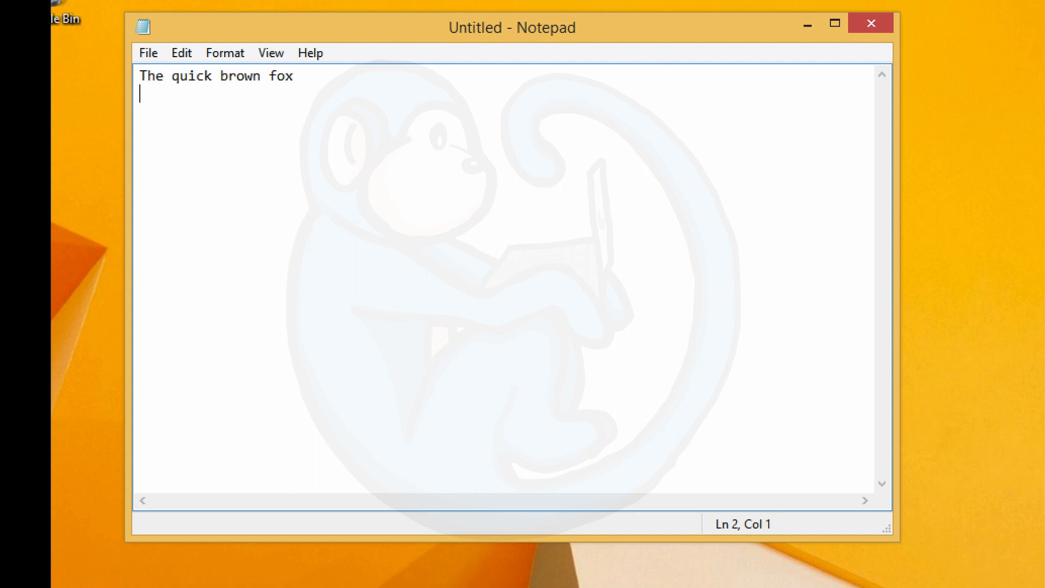
type("jumps")
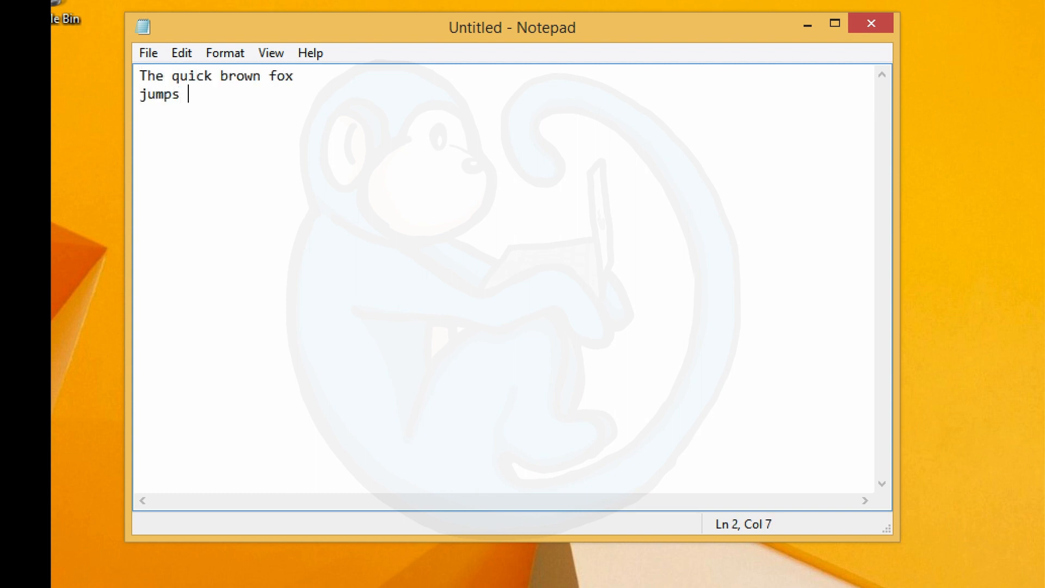
type("over")
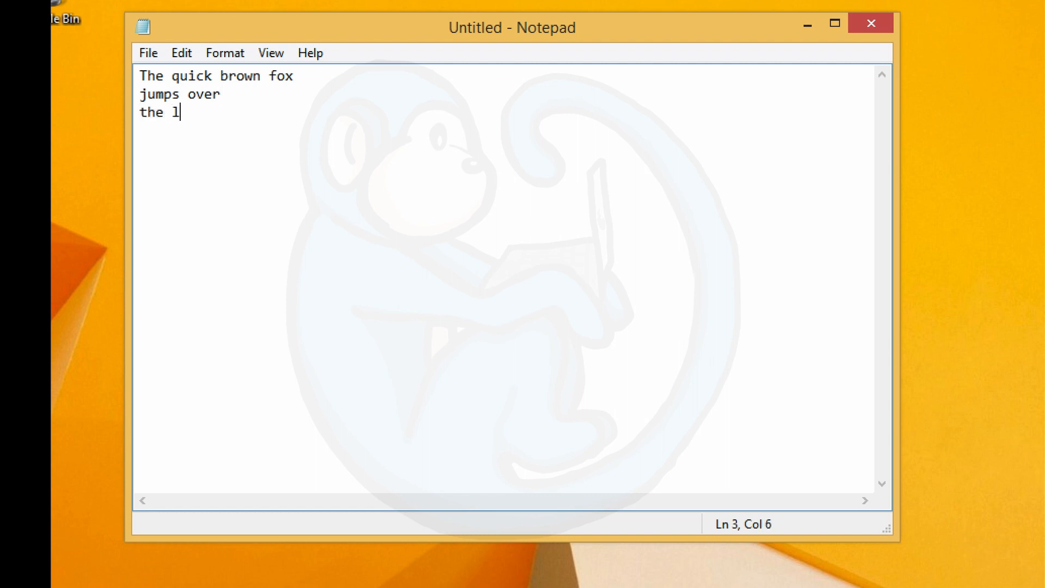
type("azy dog")
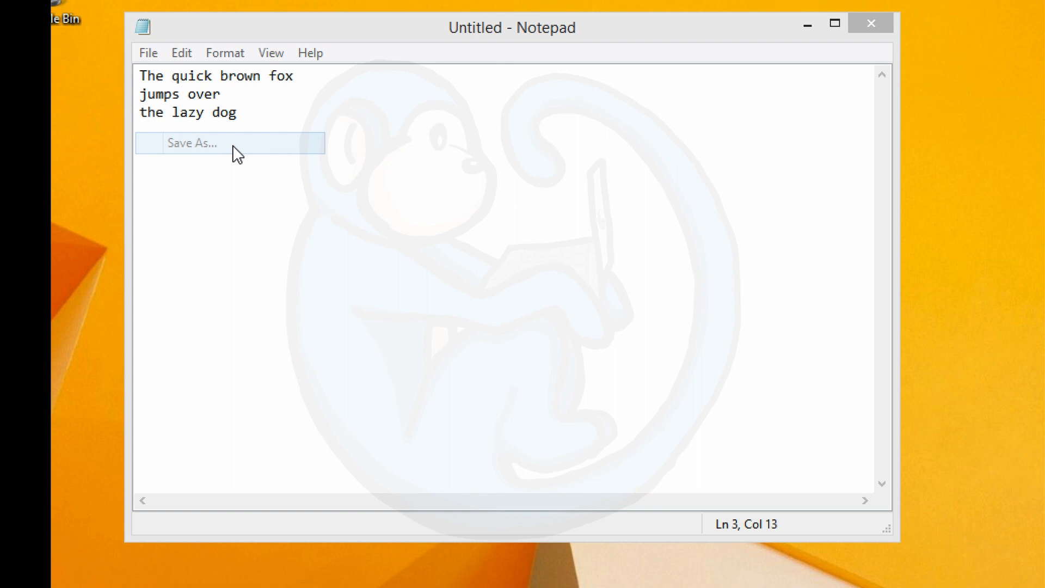
Save the document to the Desktop as windows and close it.
left_click(192, 144)
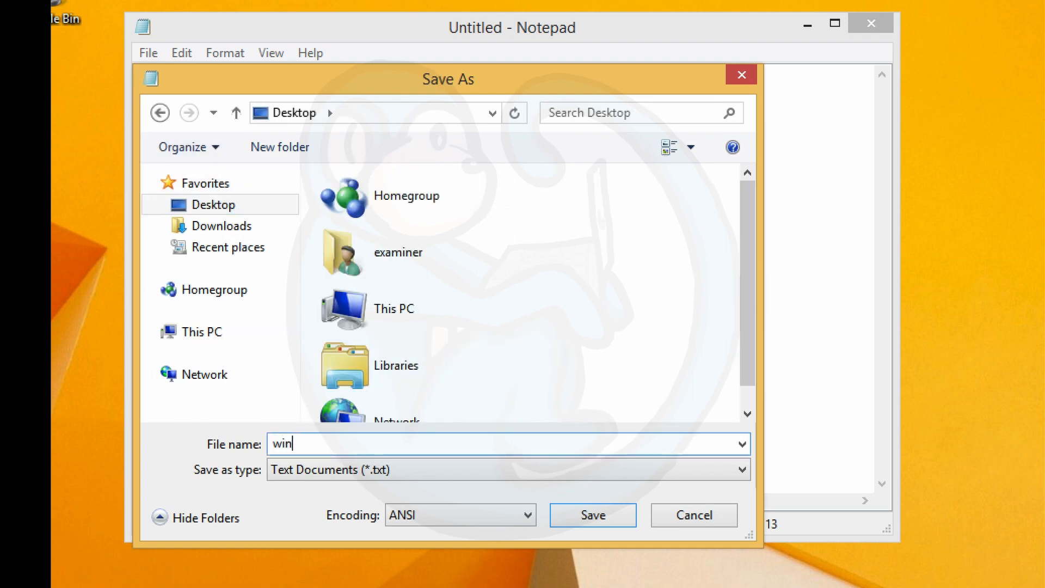
left_click(594, 515)
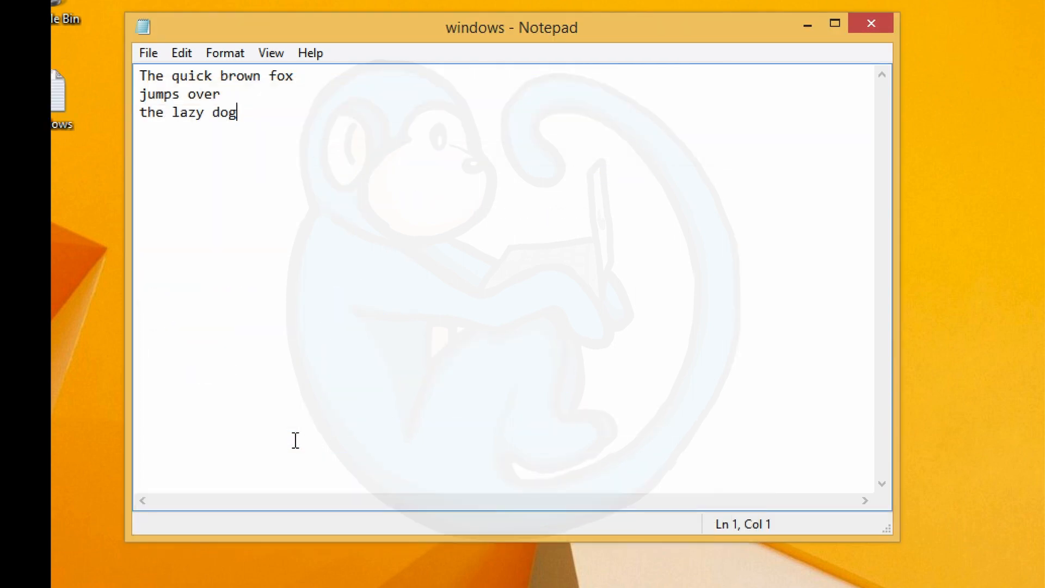
mouse_move(833, 78)
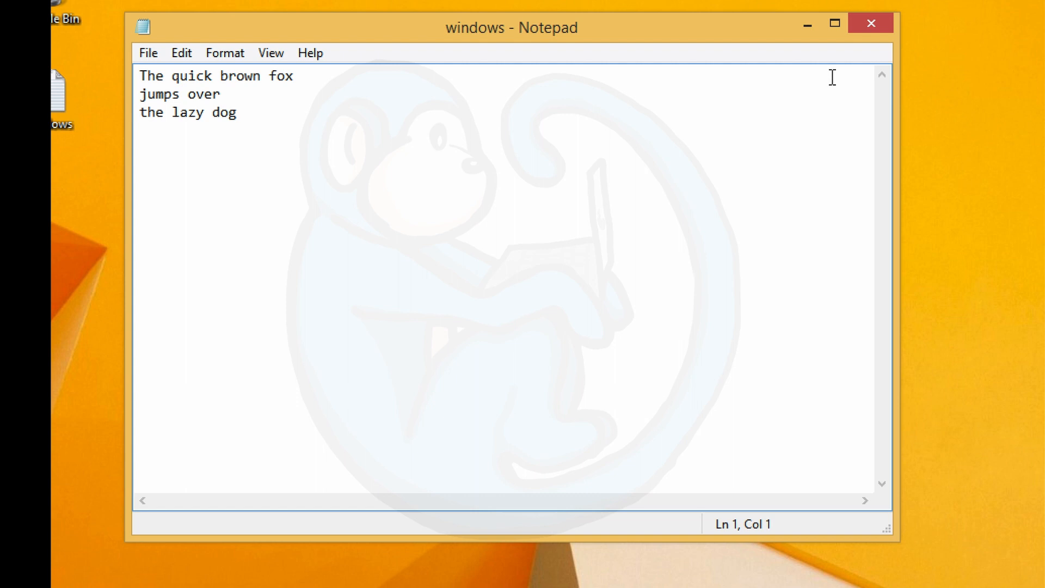
left_click(236, 112)
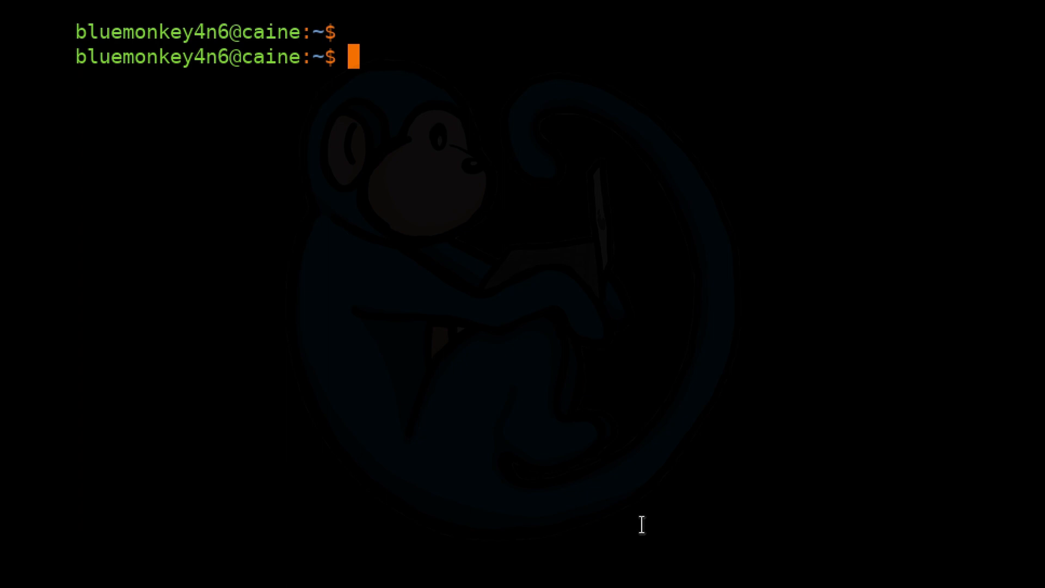
Print linux.txt and windows.txt together with cat.
type("cat")
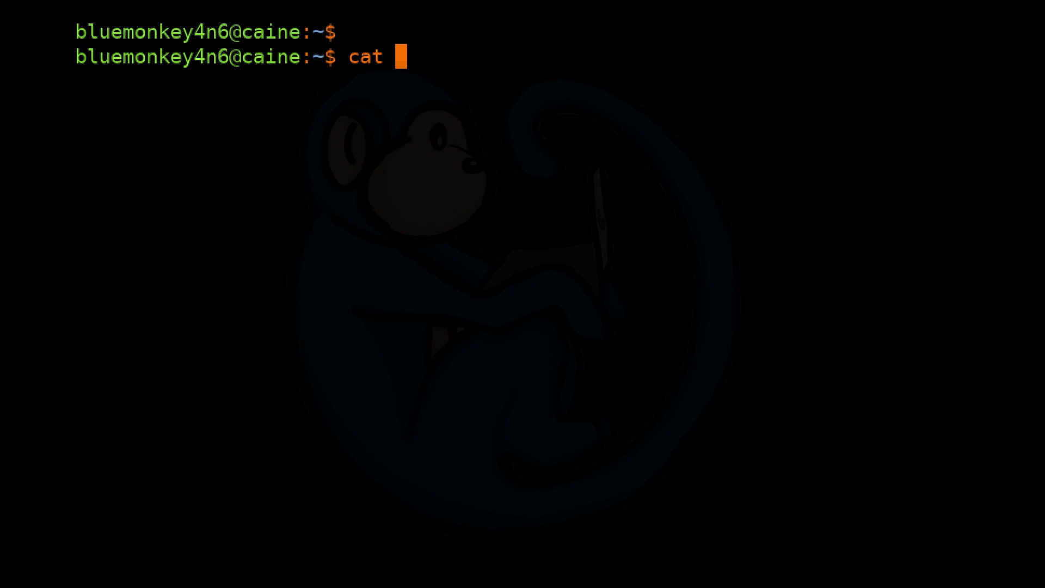
type("linux.txt windows.txt")
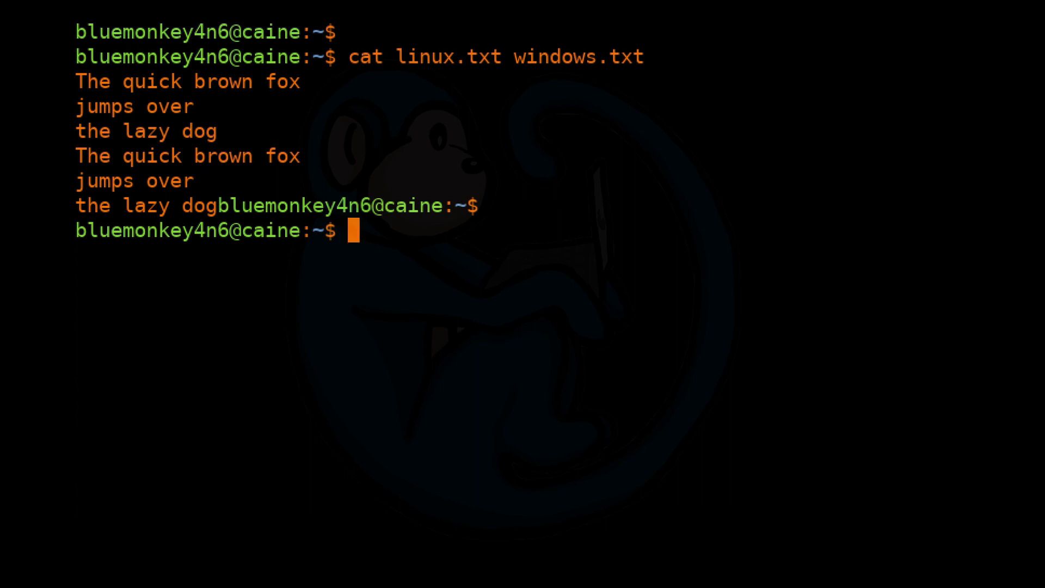
Compare linux.txt and windows.txt with diff.
type("diff linux.")
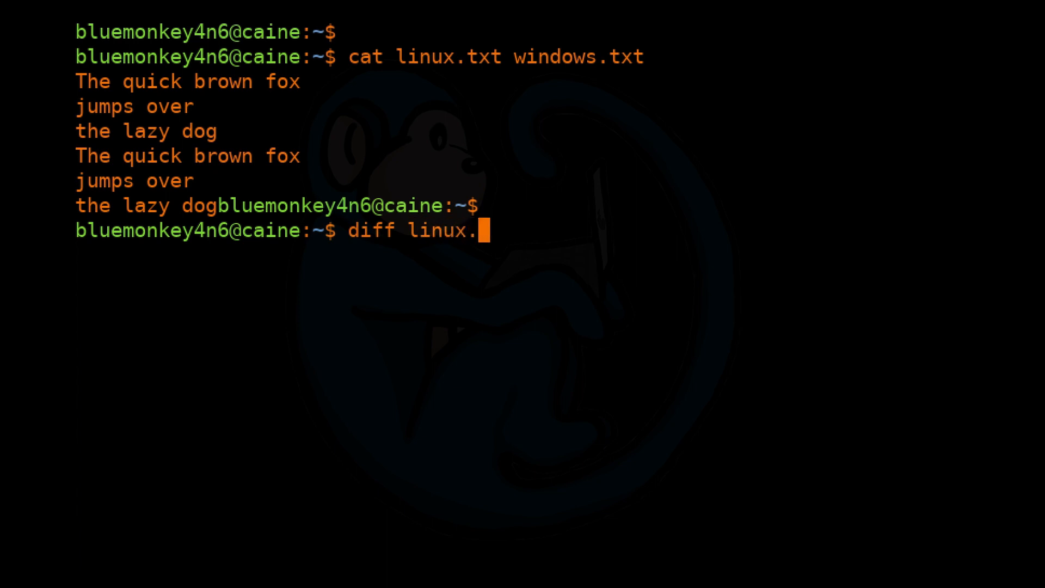
type("txt windows")
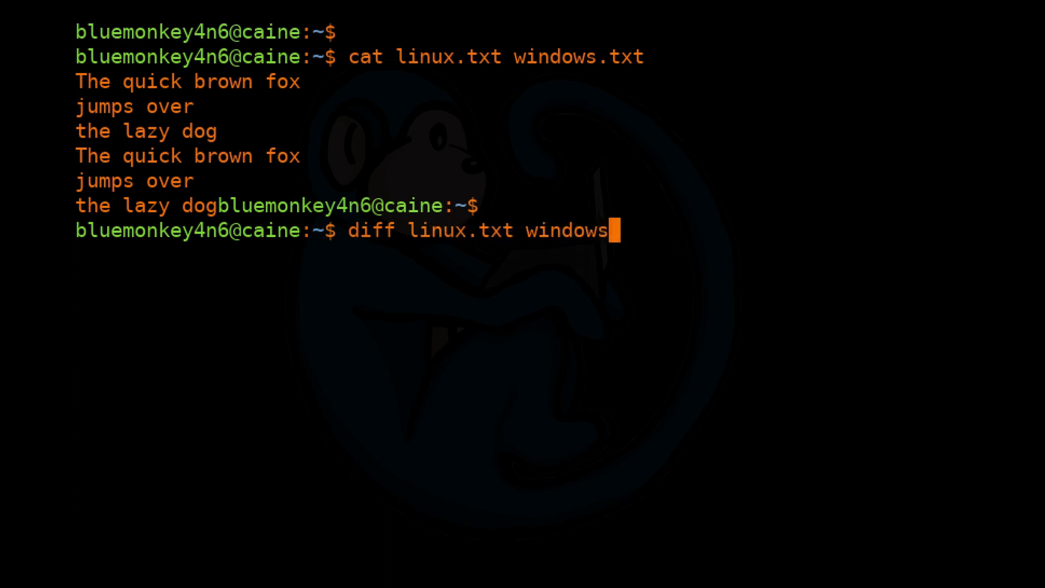
key("Enter")
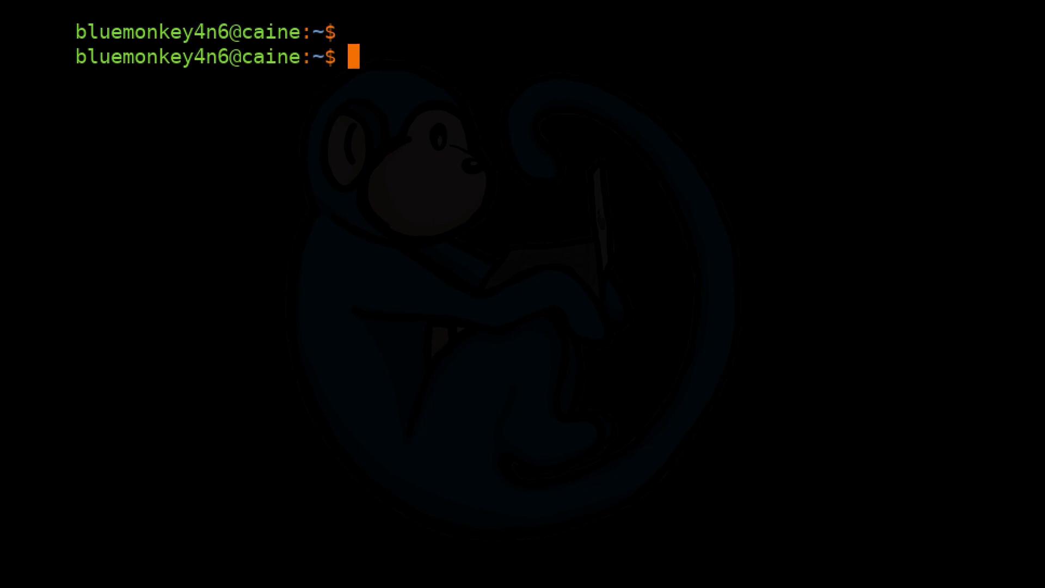
Dump linux.txt and windows.txt in hex with xxd to reveal 0a versus 0d 0a line endings.
type("xxd linux.txt")
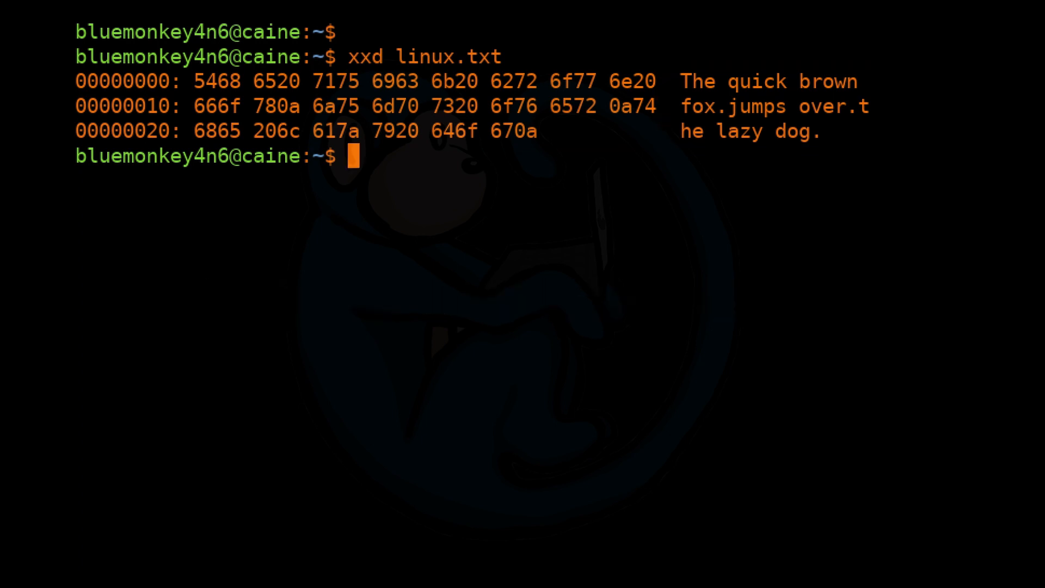
type("xxd windows.txt")
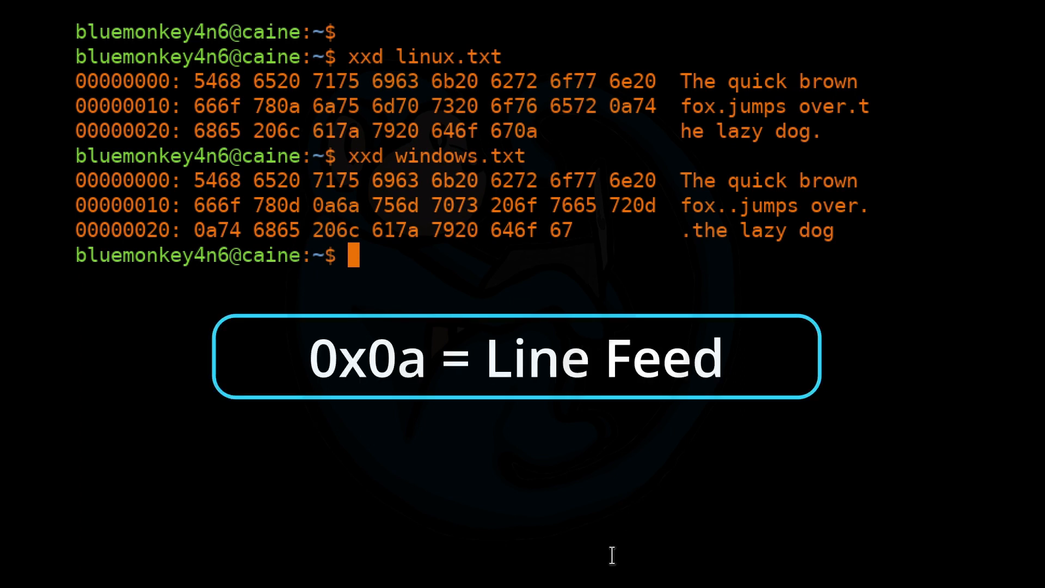
mouse_move(585, 535)
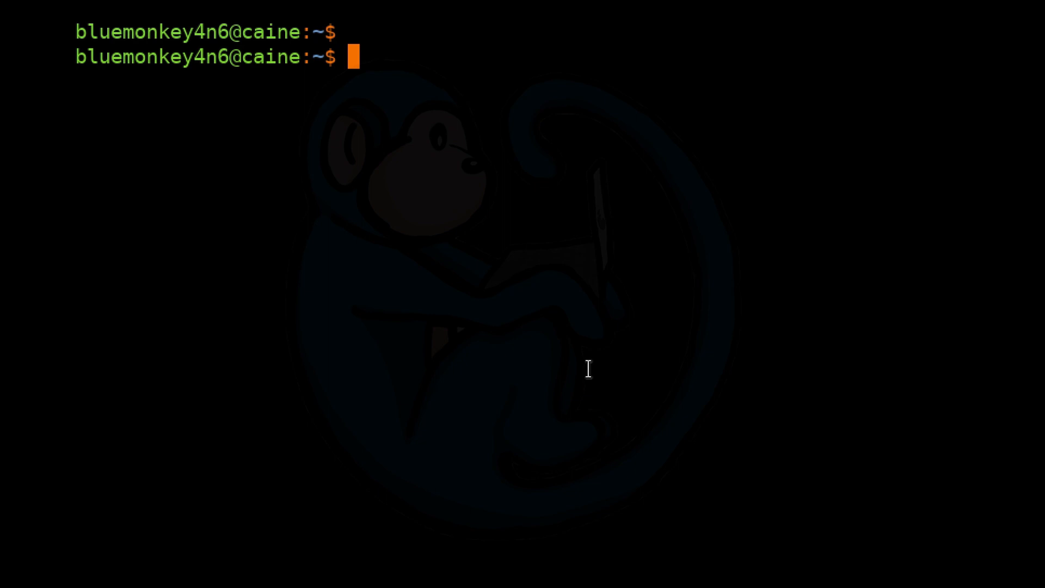
Open windows.txt in vi and check its [dos] format flag in the status line.
type("vi windows")
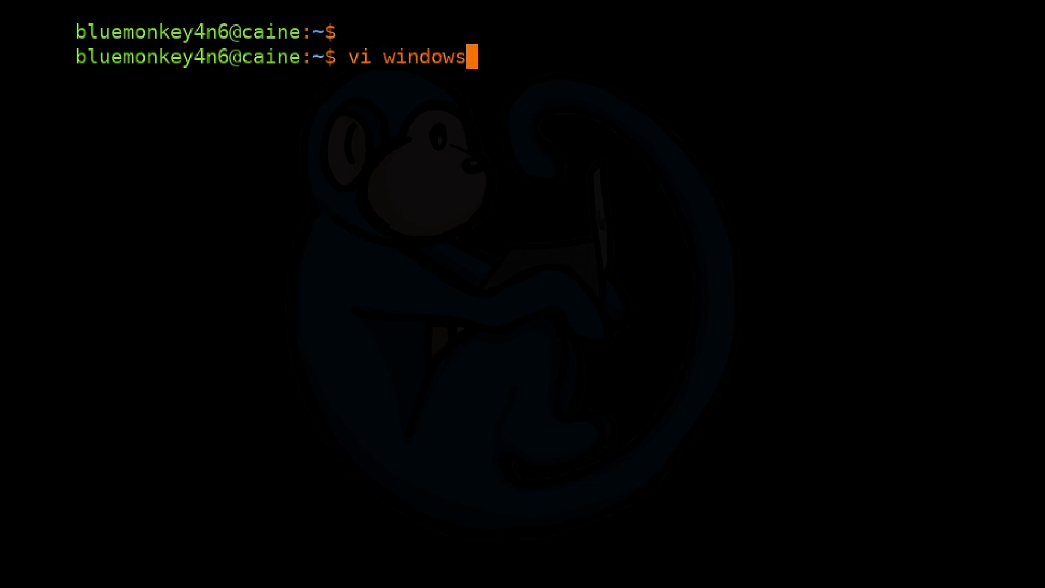
type(".txt")
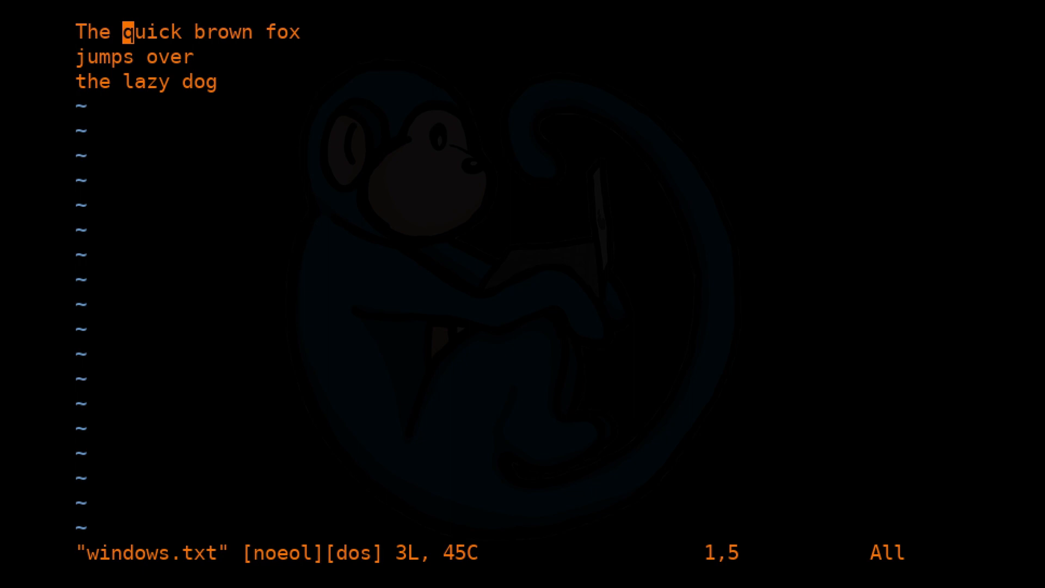
key("colon")
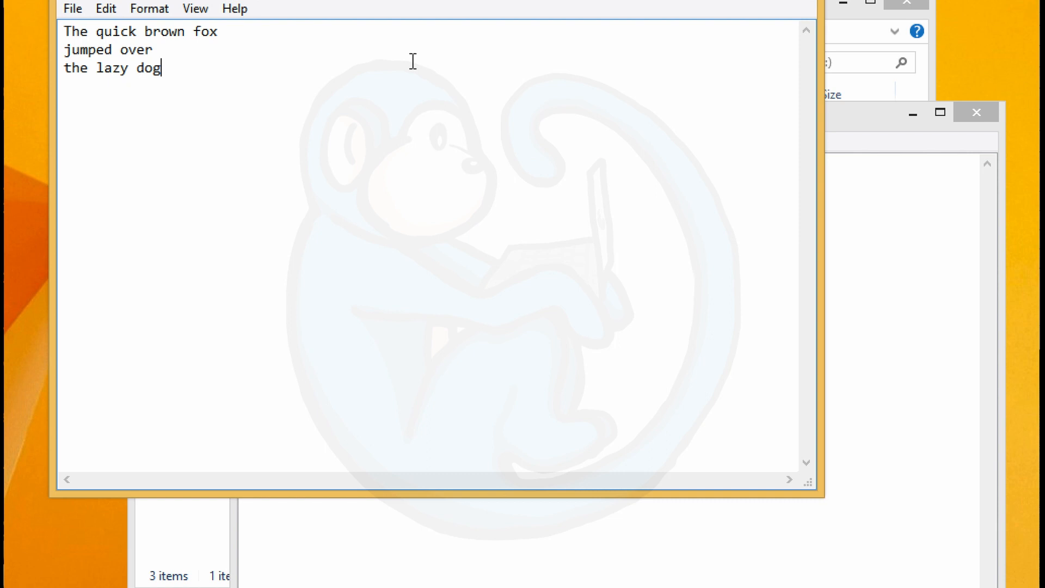
mouse_move(379, 50)
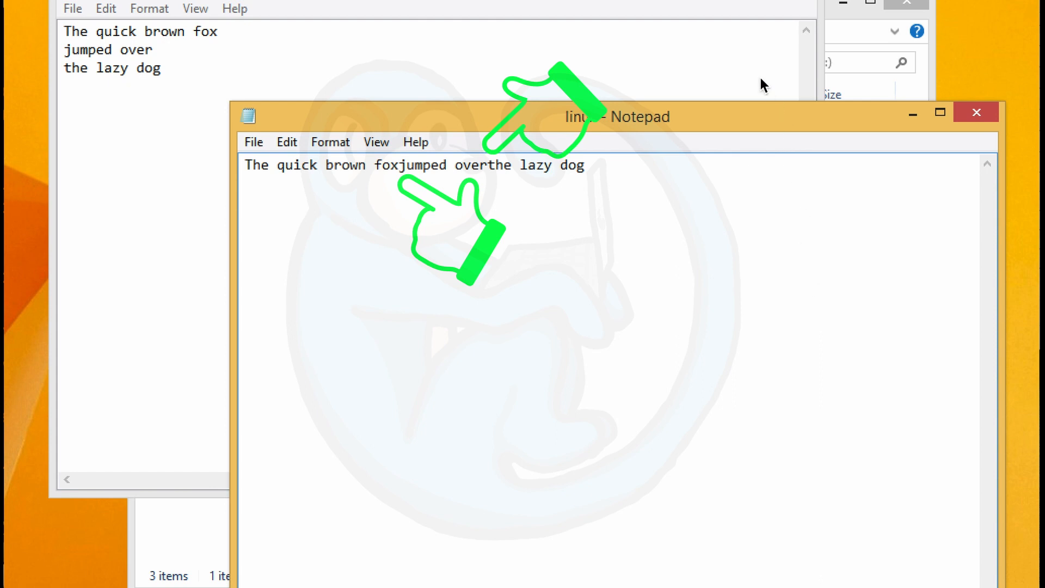
mouse_move(756, 74)
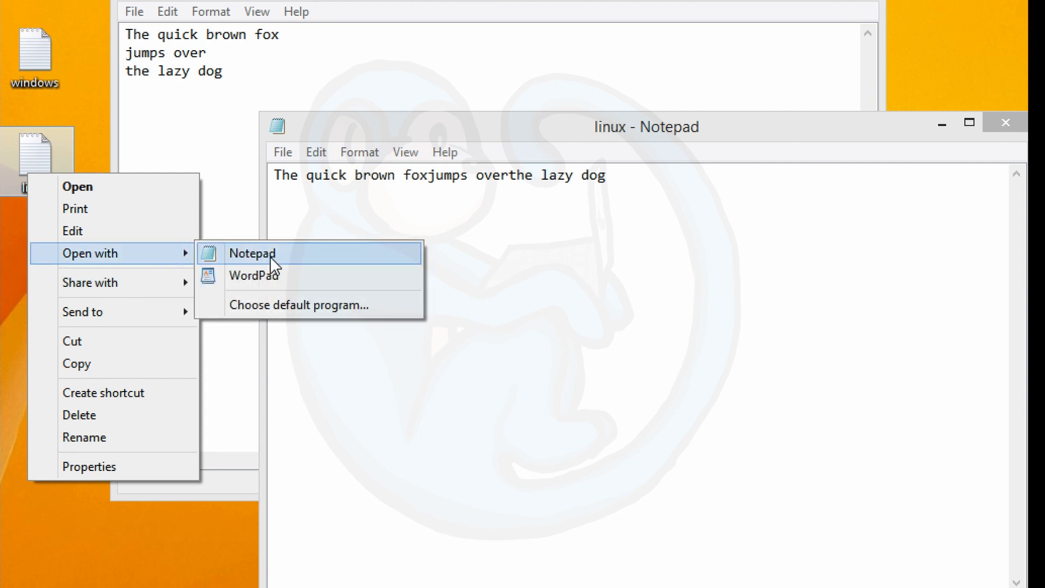
Open the desktop linux file with Notepad, showing its text on a single line.
left_click(253, 275)
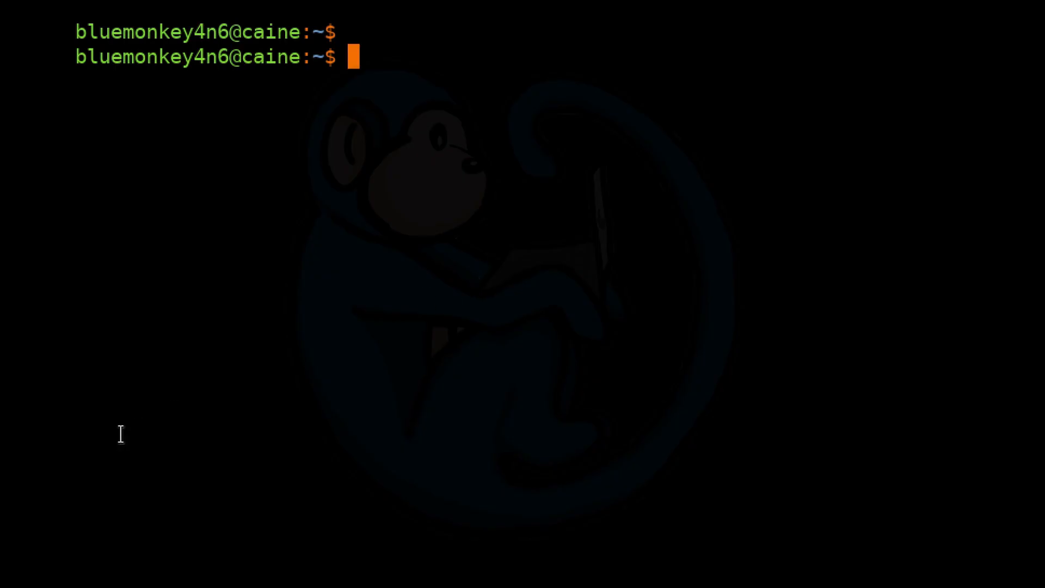
mouse_move(119, 486)
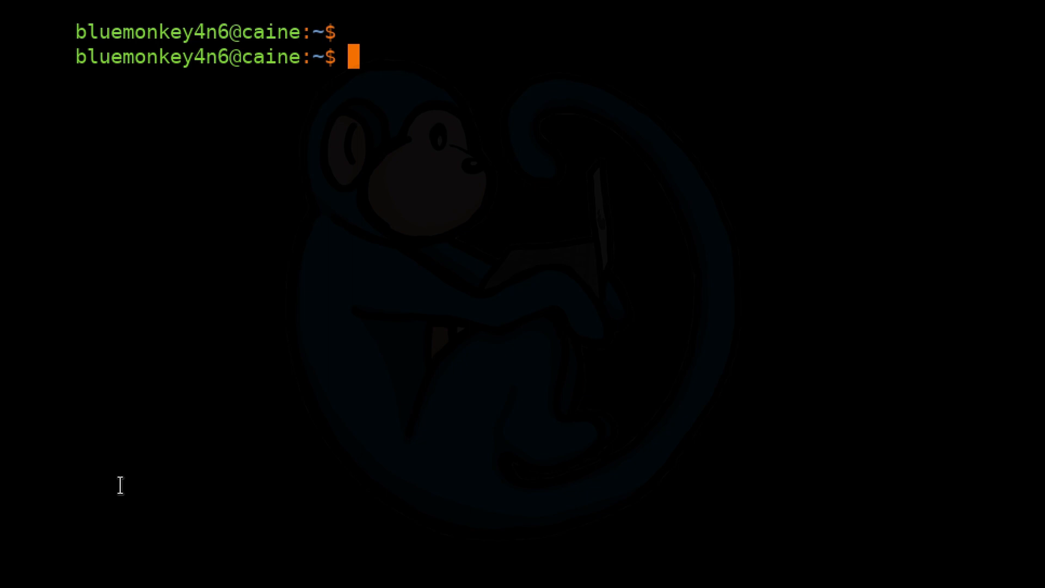
Convert windows.txt to Unix format as windows-converted.txt with dos2unix -n.
type("dos2unix -n")
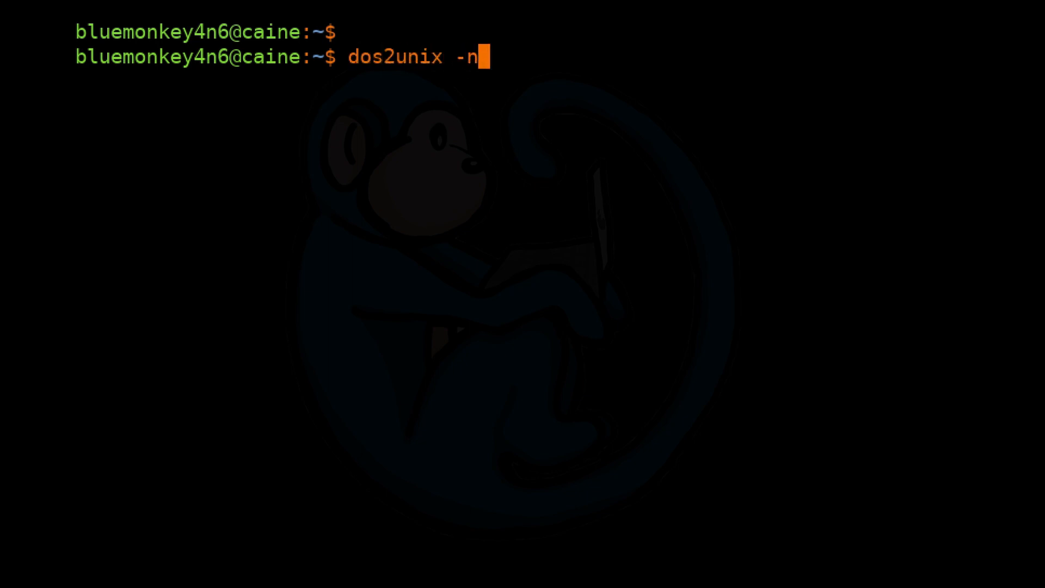
type("windows.txt")
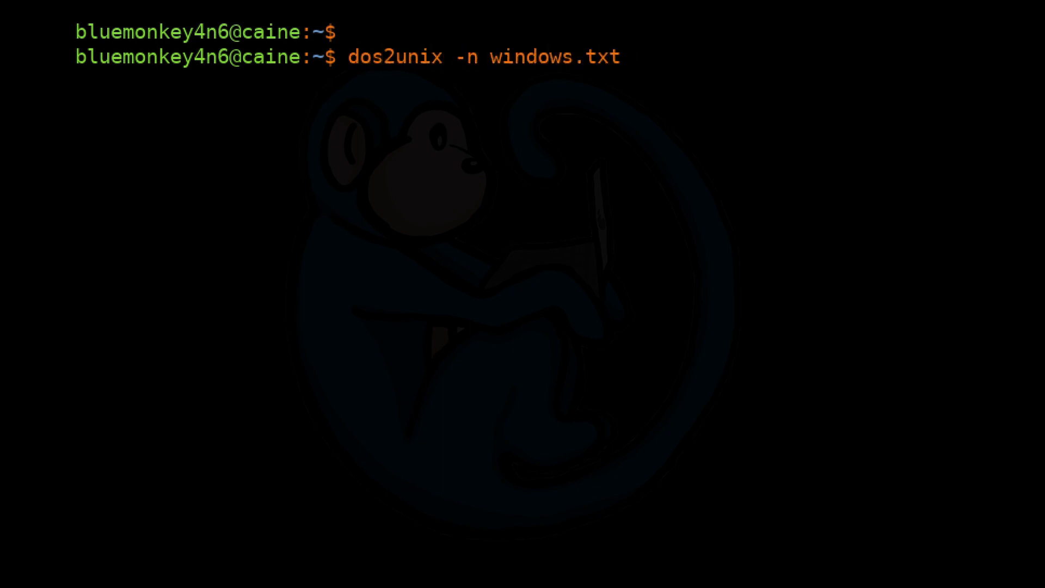
type("windows-convert")
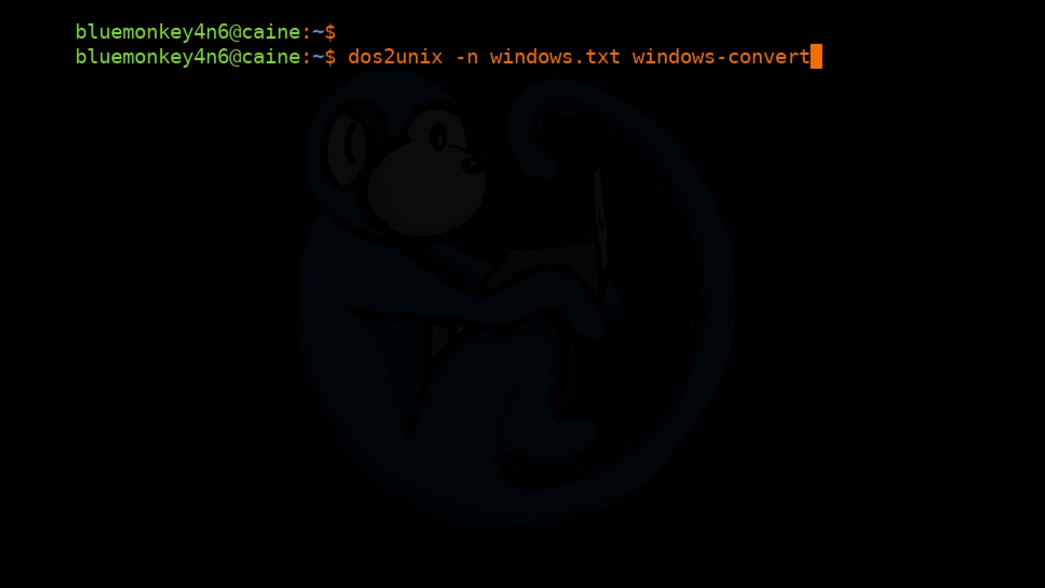
type("ed.txt")
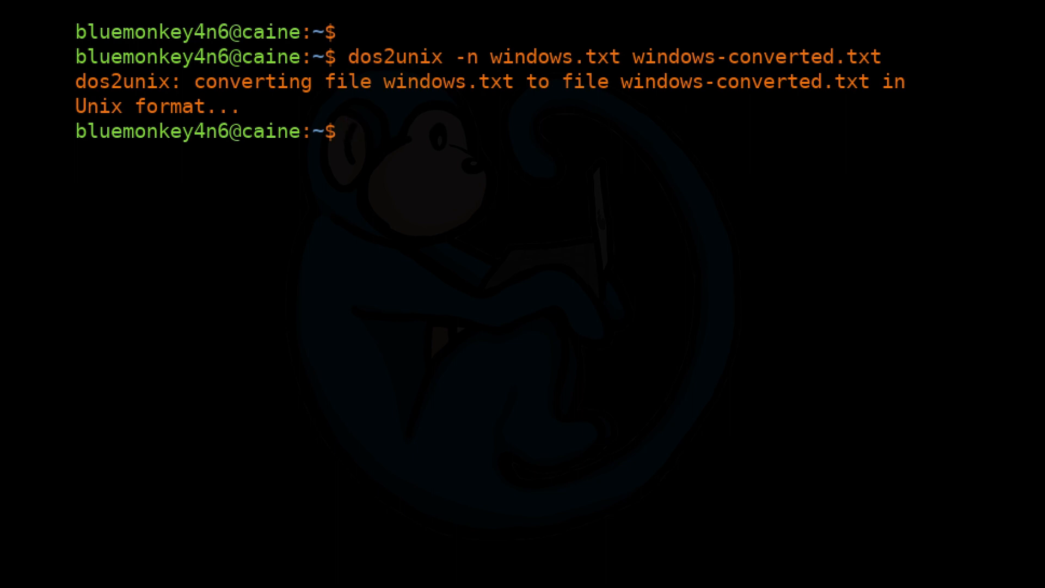
Hex-dump windows.txt and windows-converted.txt with xxd to compare line endings.
type("xxd windows.txt")
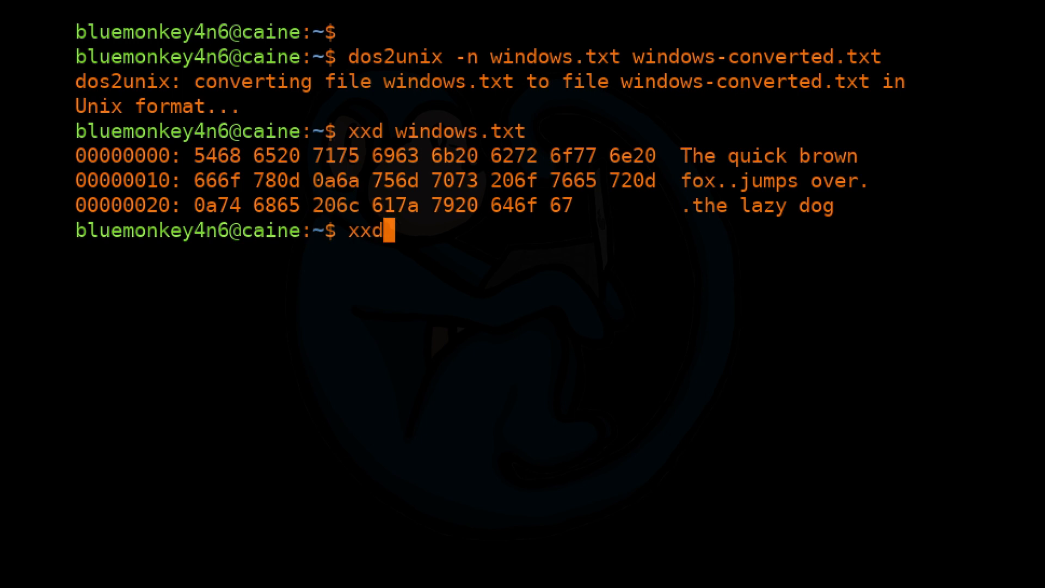
type("windows-")
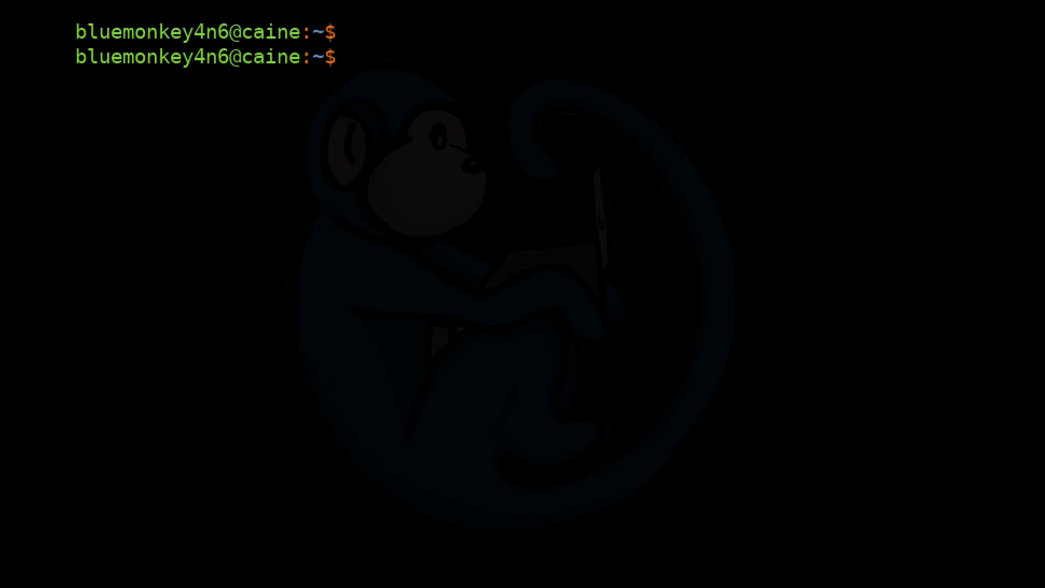
Convert linux.txt to DOS format as linux-converted.txt with unix2dos -n.
type("unix2dos")
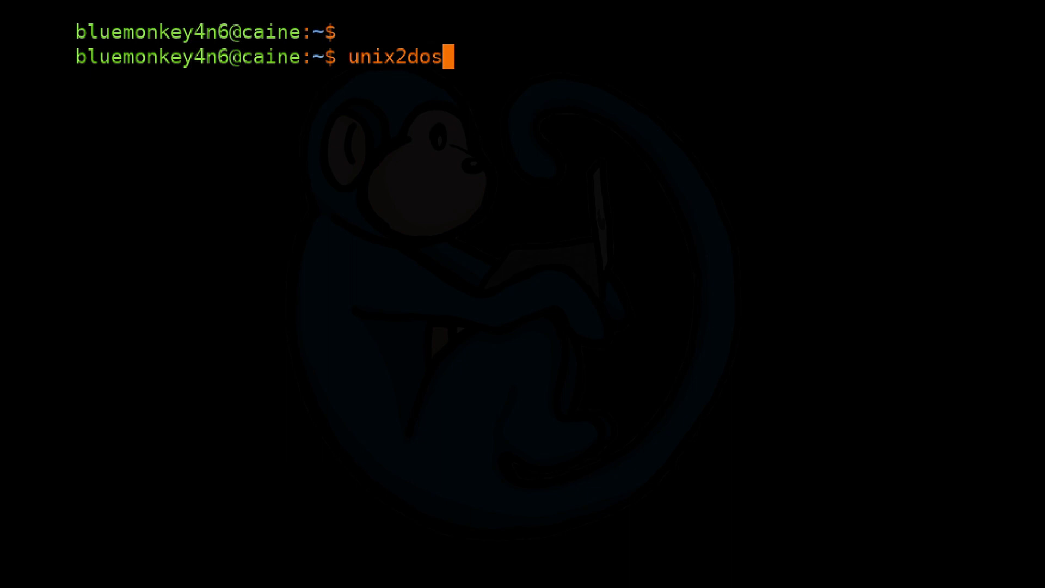
type("-n linux.")
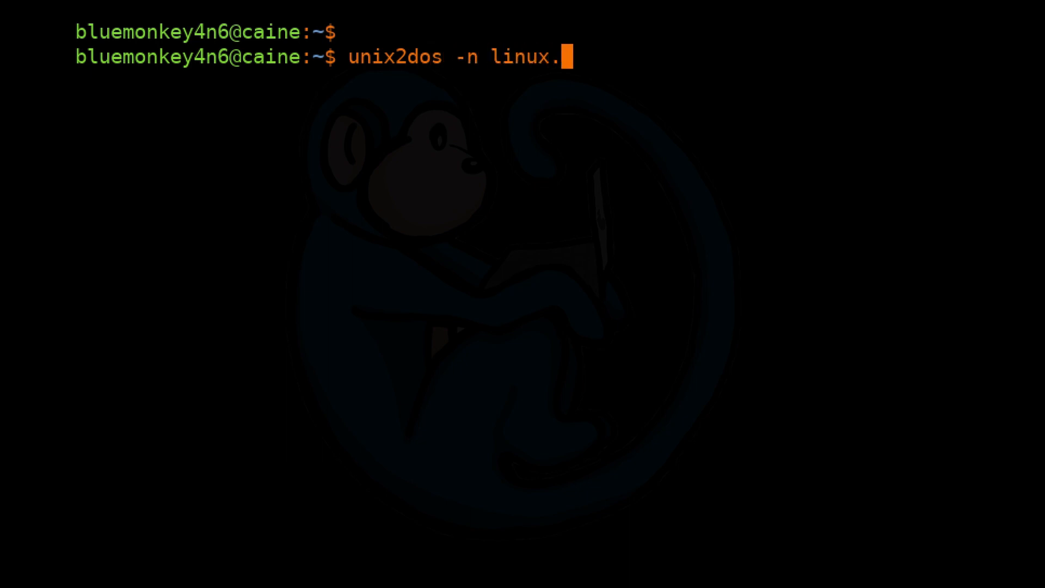
type("txt")
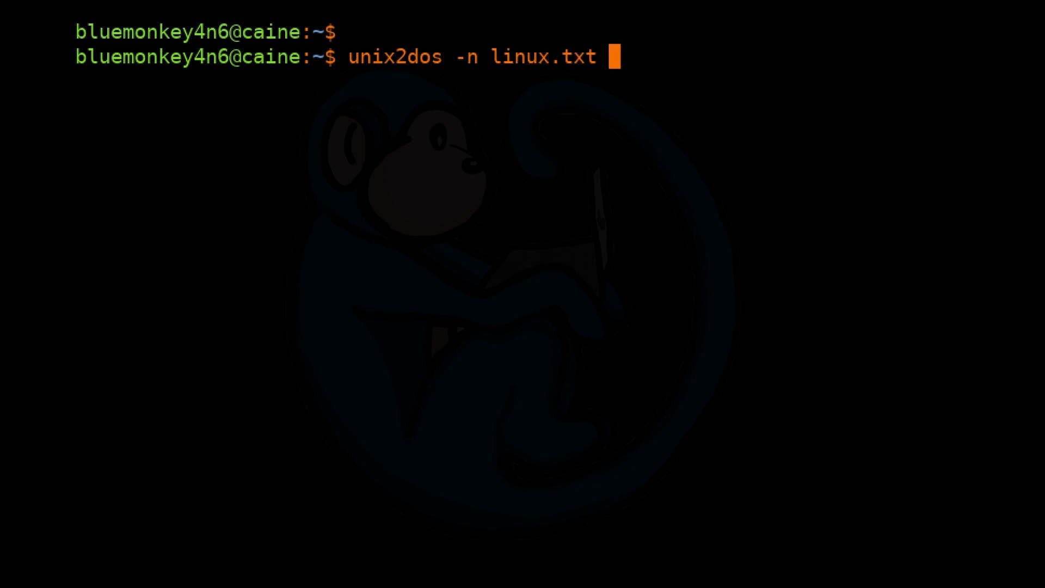
type("linux-")
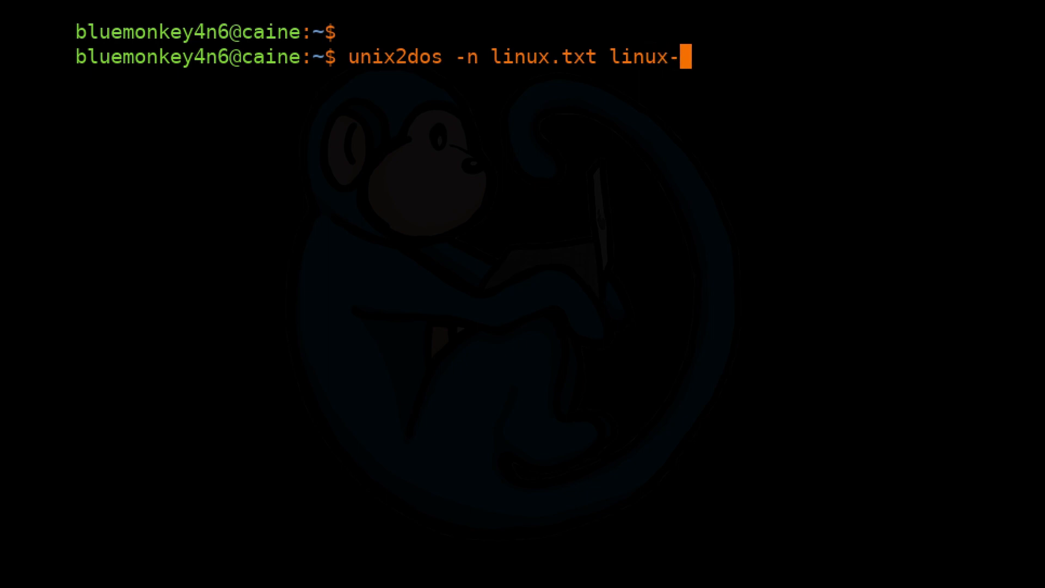
type("converted.txt")
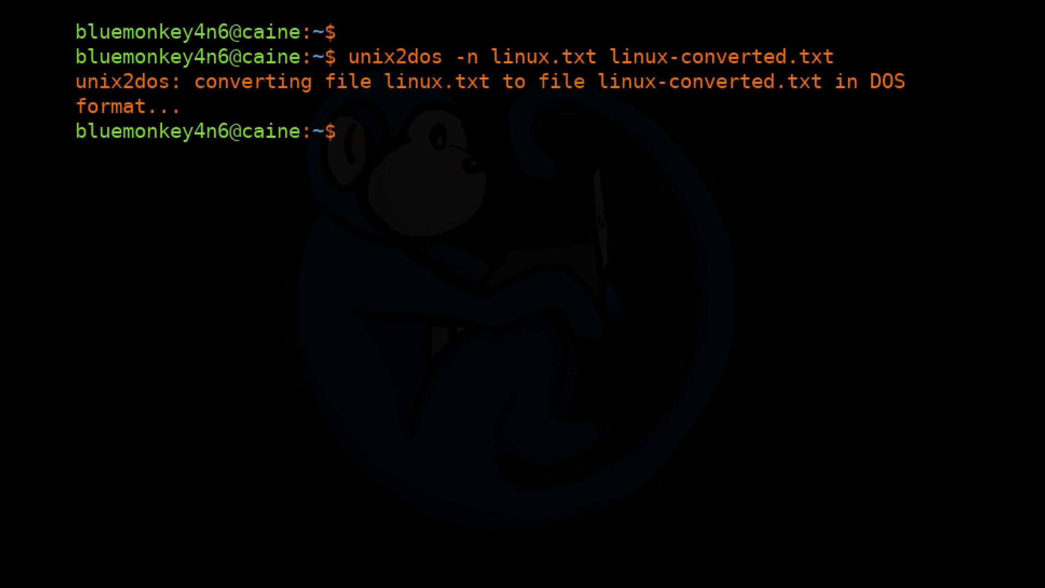
Hex-dump linux.txt and linux-converted.txt with xxd to compare line endings.
type("xxd linux.txt")
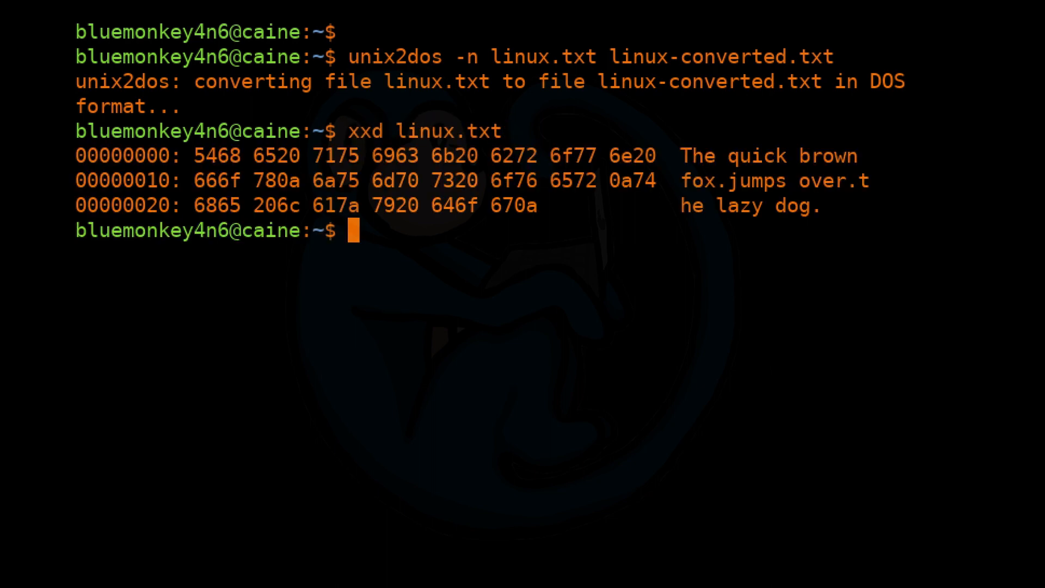
type("xxd linux-")
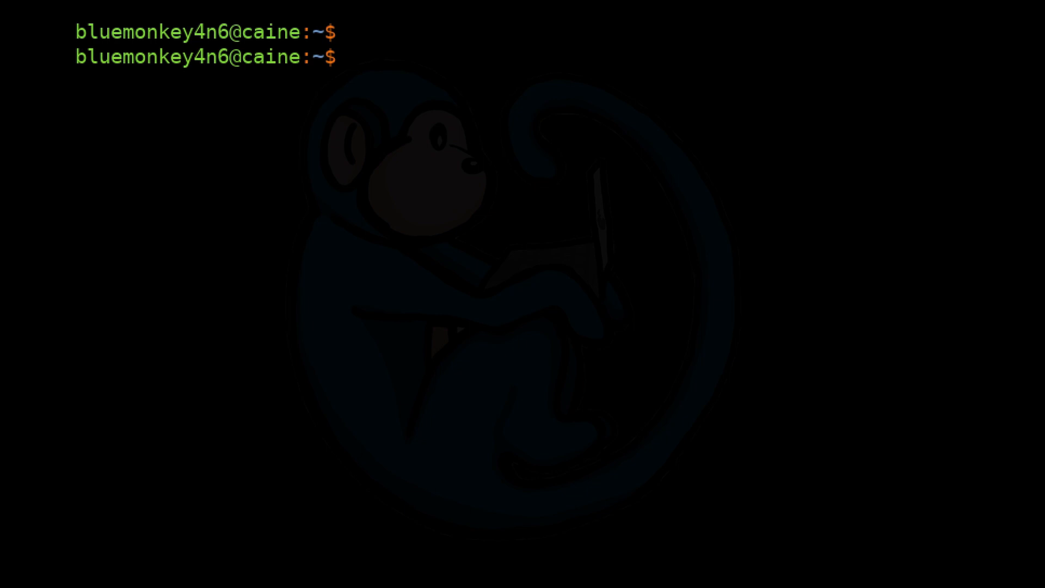
Start a new file linux-dos-format.txt in vi.
type("vi linux")
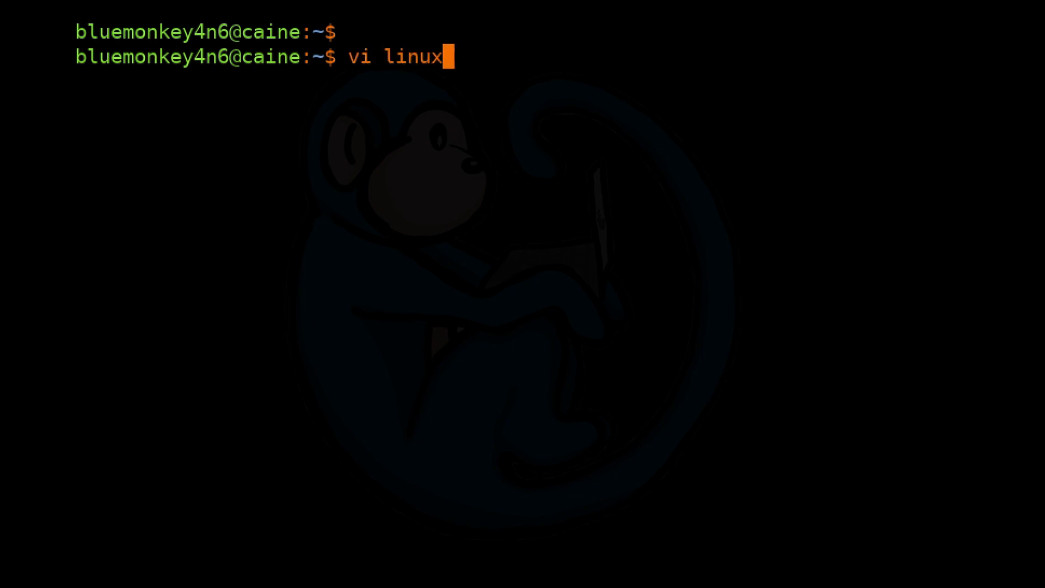
type("-dos-format.t")
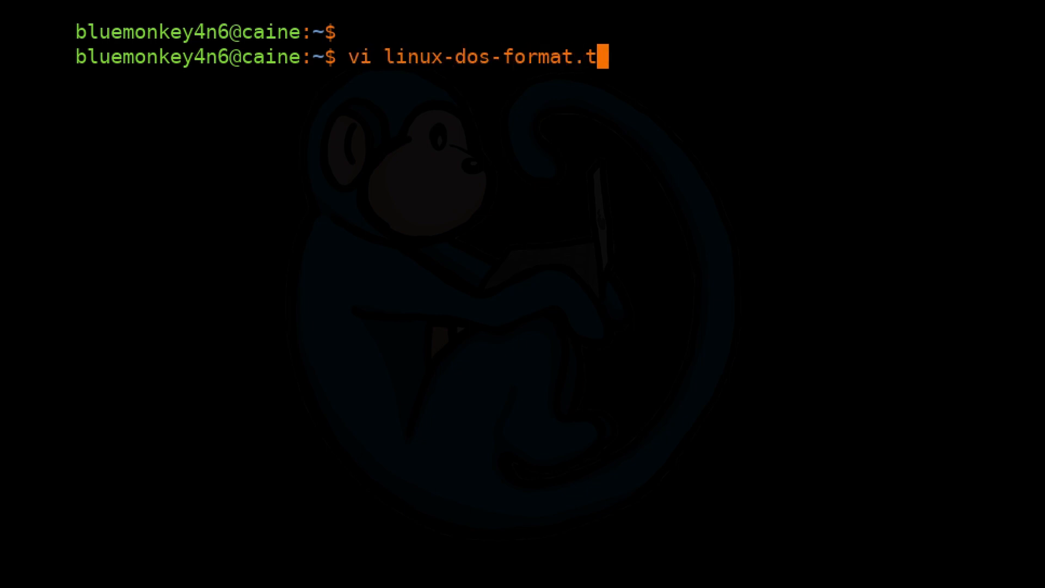
type("xt")
type("jumps o")
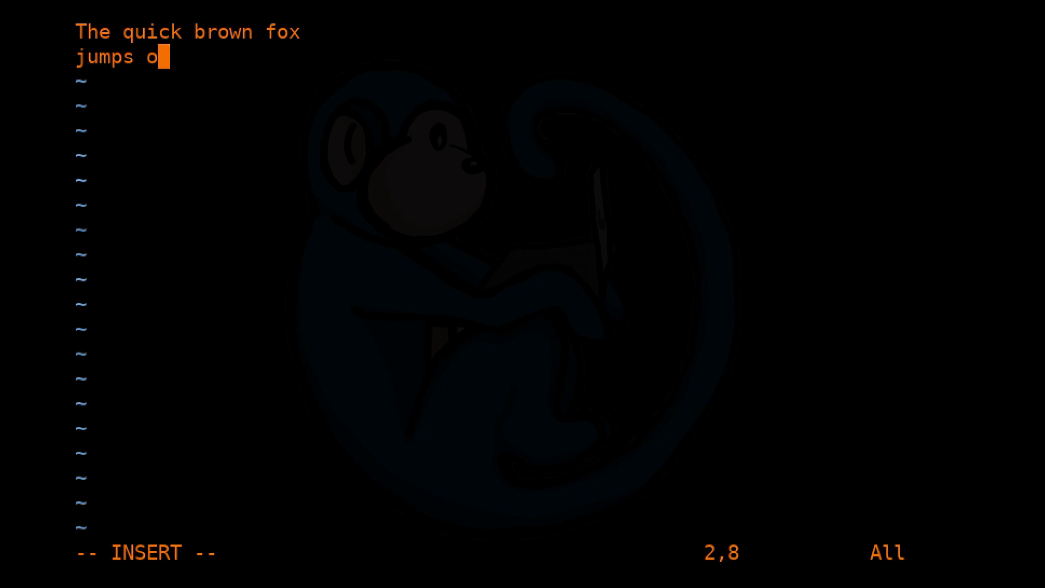
Enter the three-line fox text, set fileformat to dos, write the file and quit vi.
type("ver")
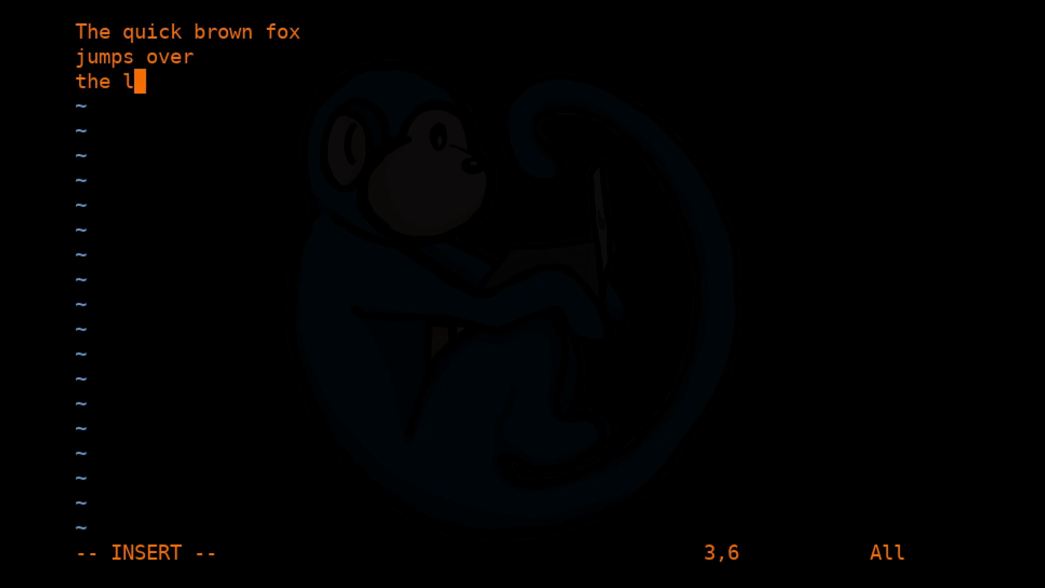
type("azy dog")
left_click(493, 553)
type(":w")
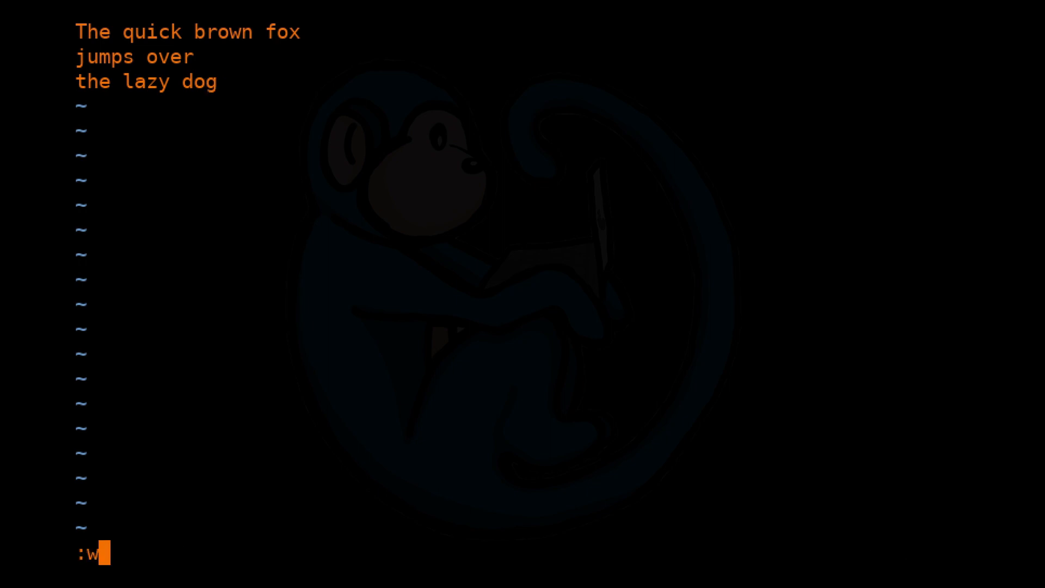
type("q")
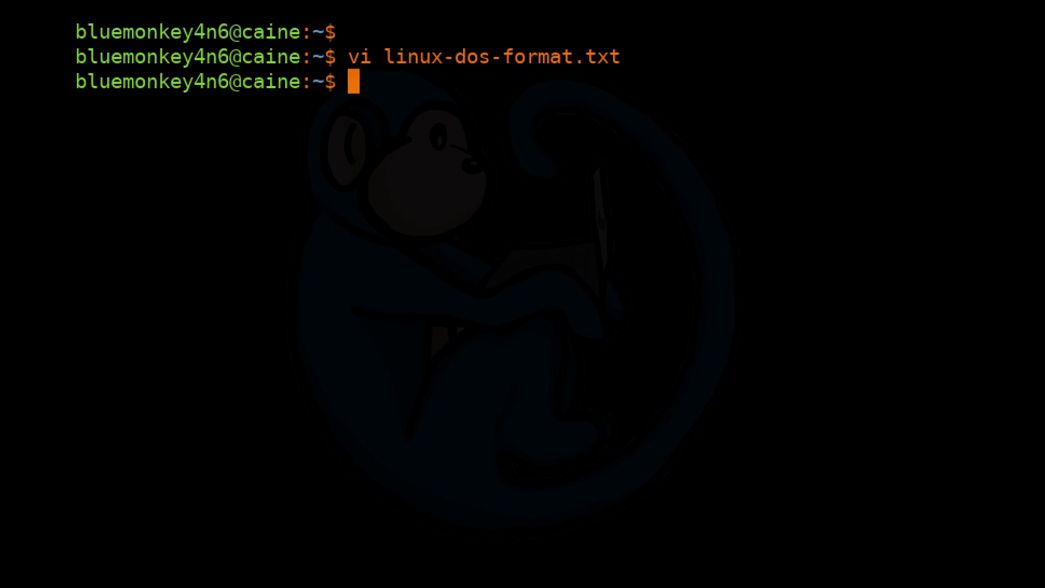
Run xxd on linux-dos-format.txt and linux-converted.txt to compare their CRLF (0d 0a) hex dumps.
type("xx")
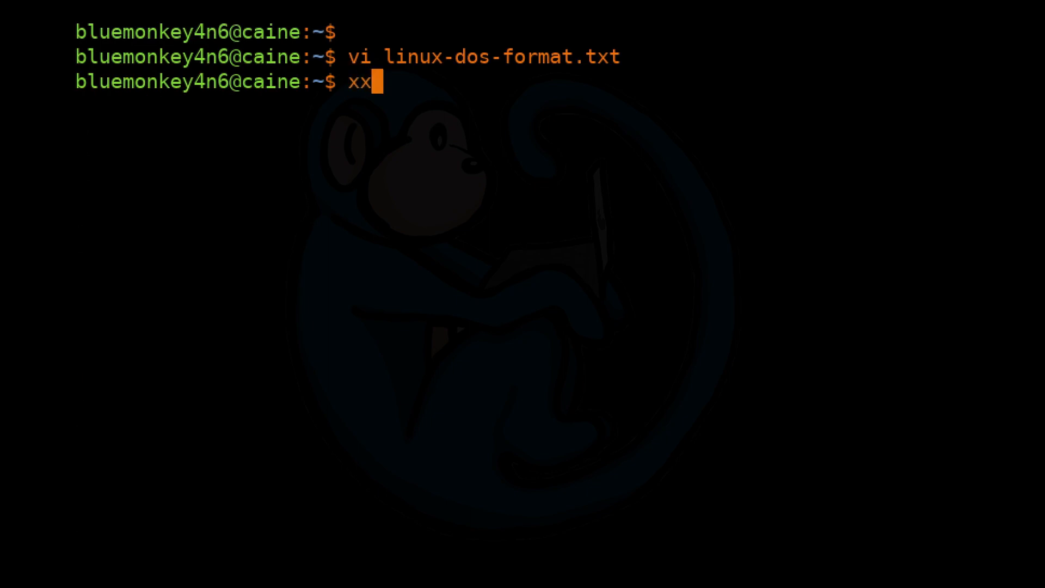
type("d linux-dos-format.txt")
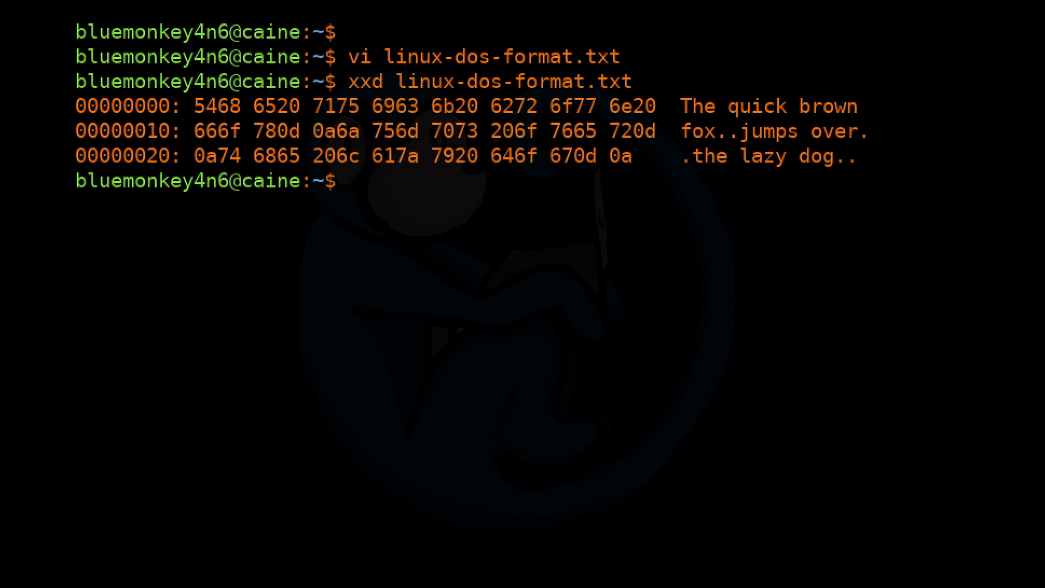
type("xxd")
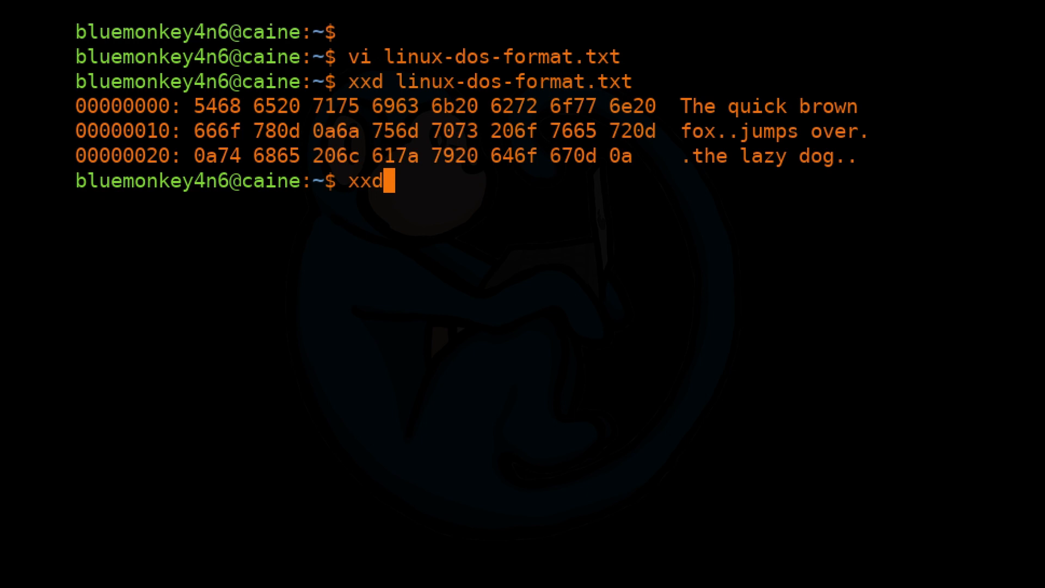
type("linux-converted.txt")
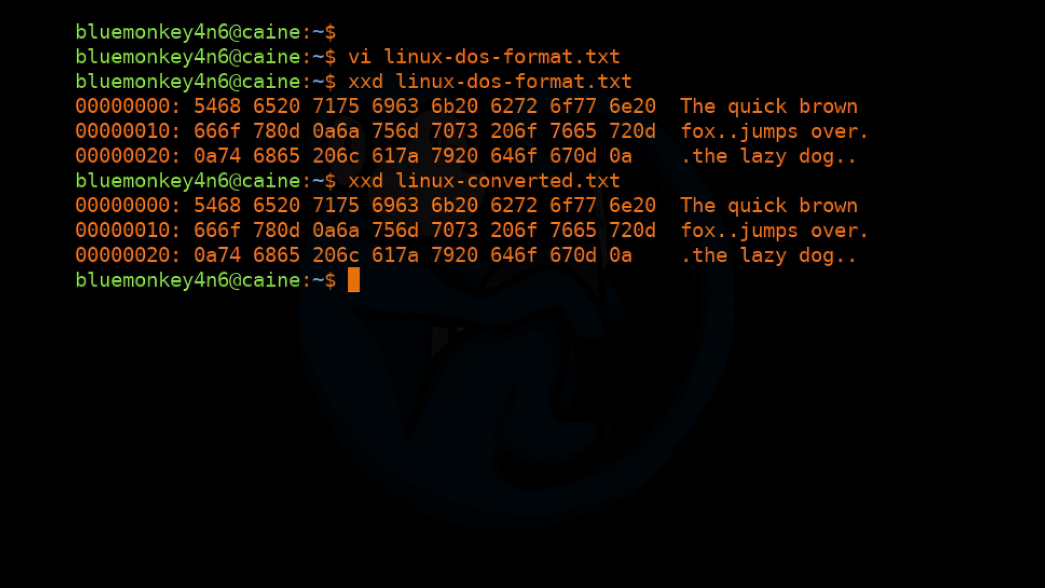
Run md5sum linux-* to confirm the DOS-format and converted files hash identically.
type("md5sum")
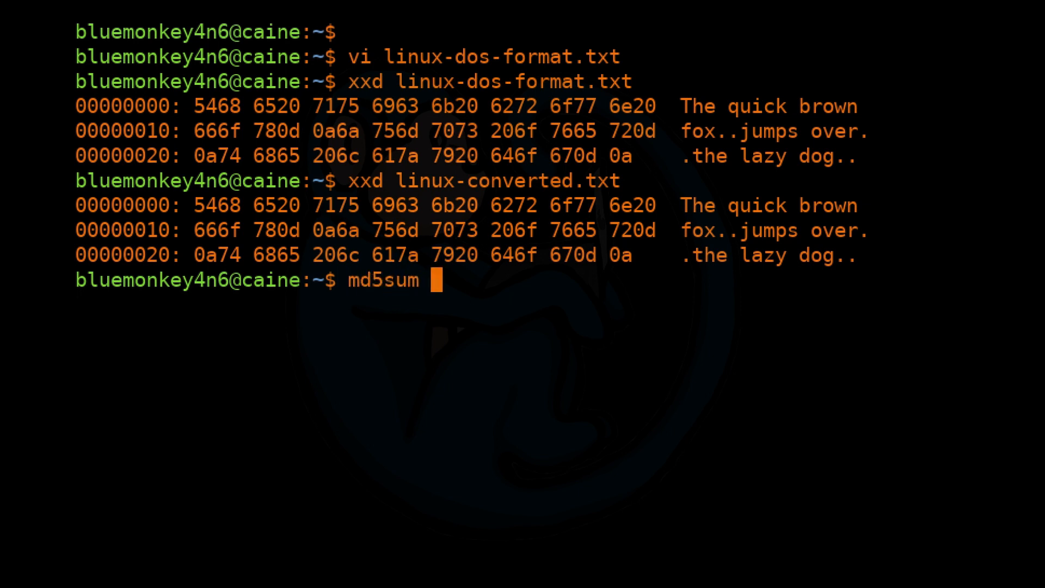
type("linux")
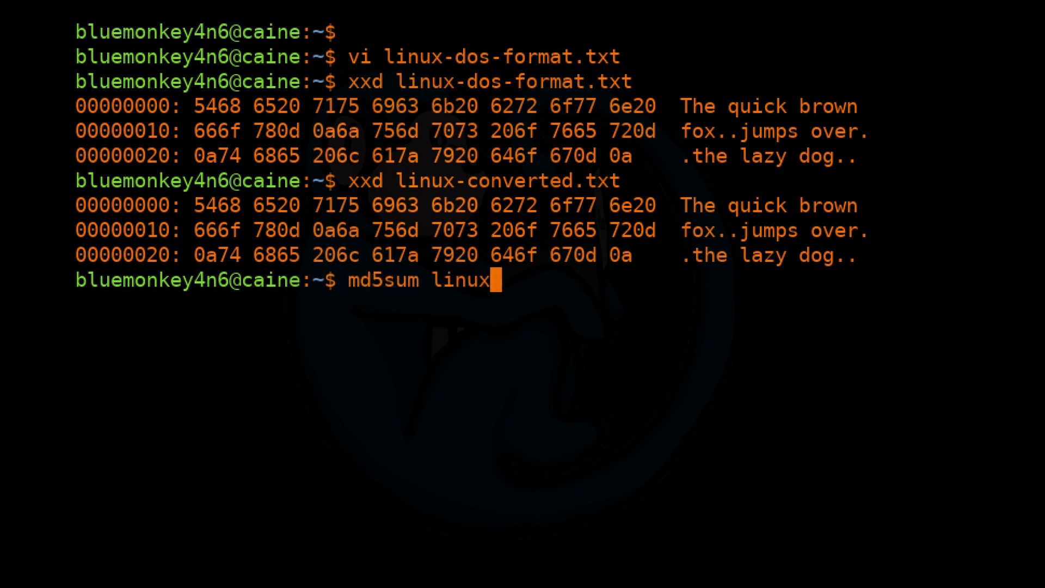
type("-*")
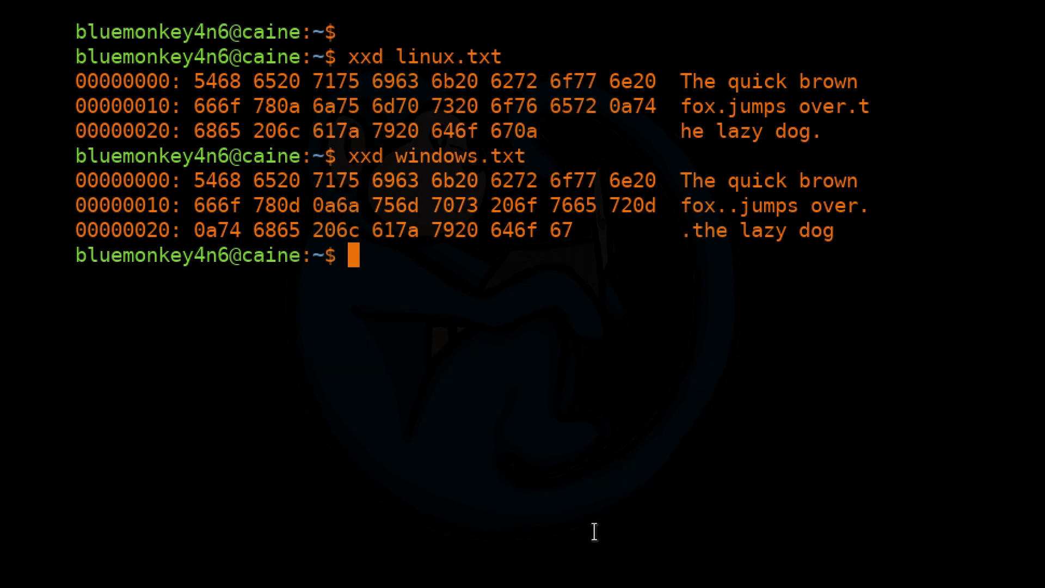
mouse_move(578, 507)
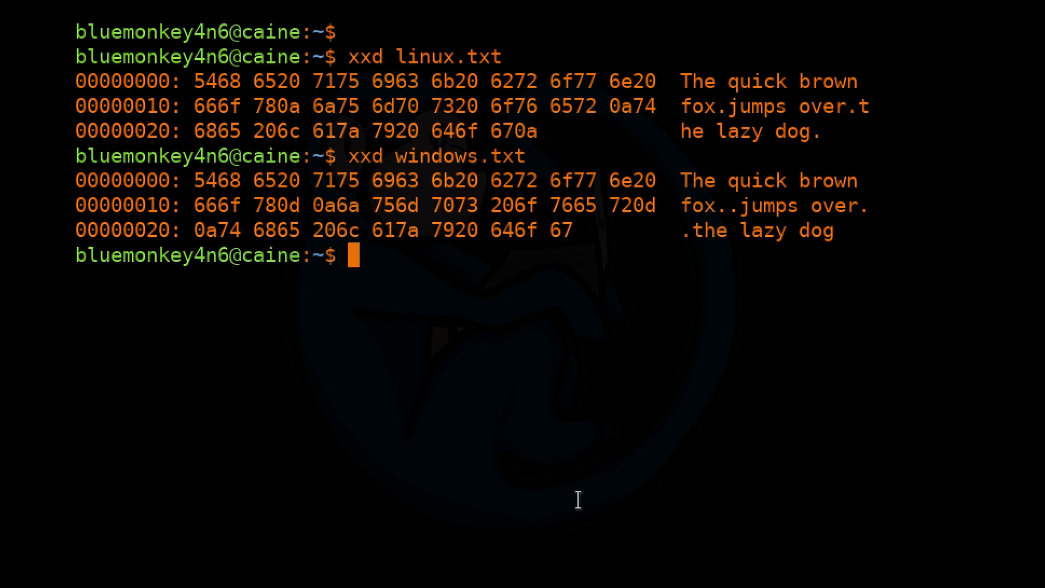
Enter dos2unix -n for windows.txt and unix2dos -n linux.txt conversions.
type("dos2unix -n windows.txt windows-con")
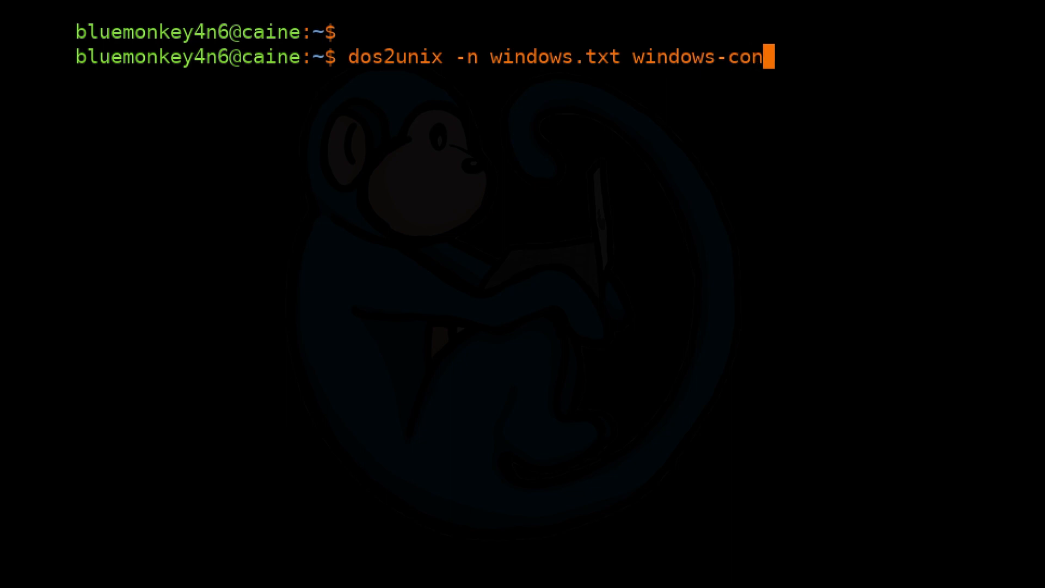
type("unix2dos -n linux.tx")
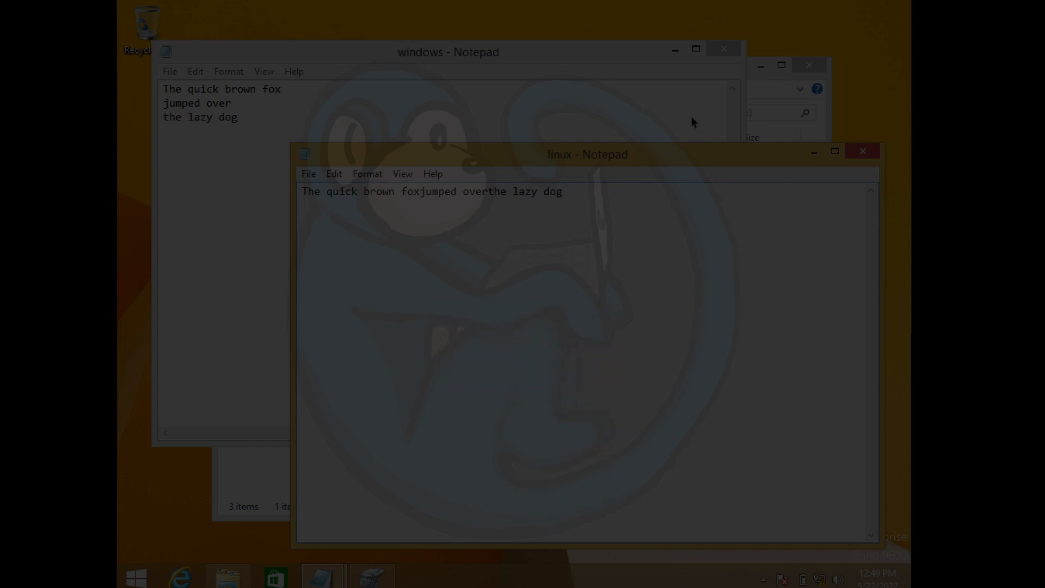
Start a new line below the run-together linux file text in Notepad.
key("Enter")
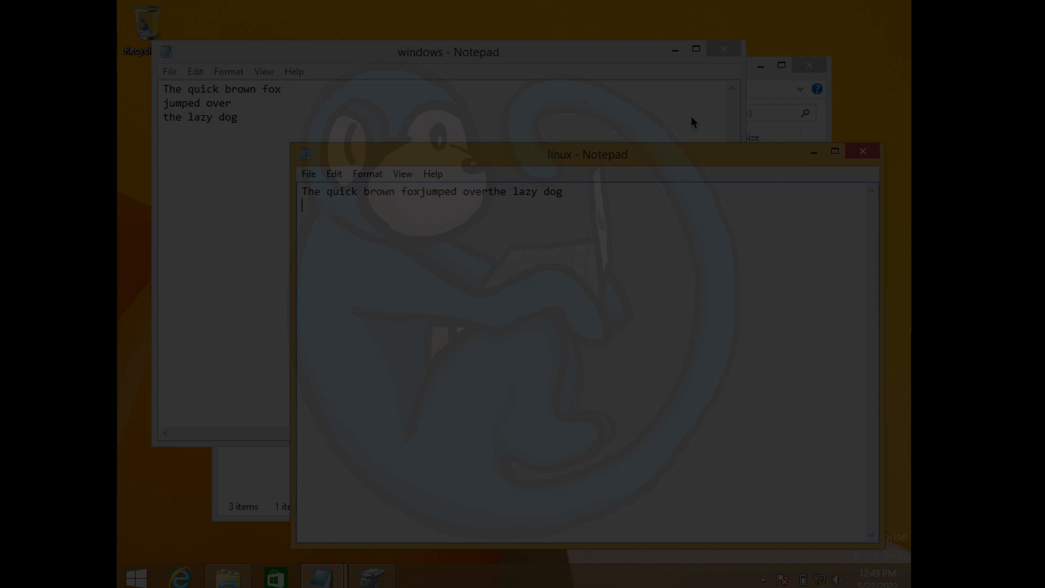